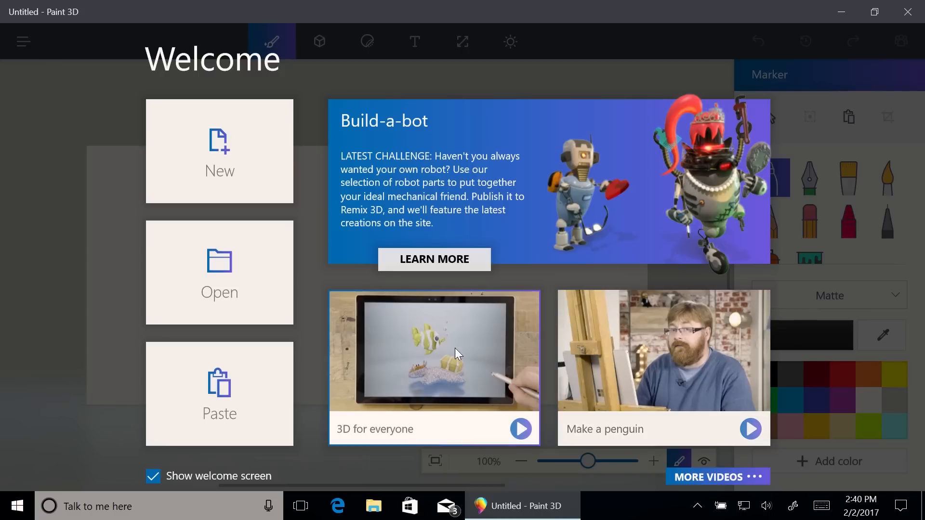
pyautogui.moveTo(428, 204)
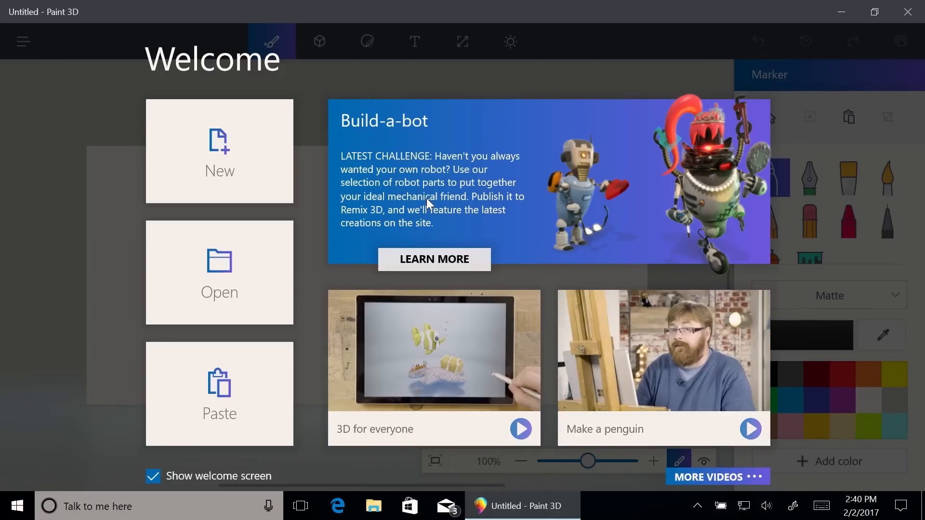
pyautogui.moveTo(302, 159)
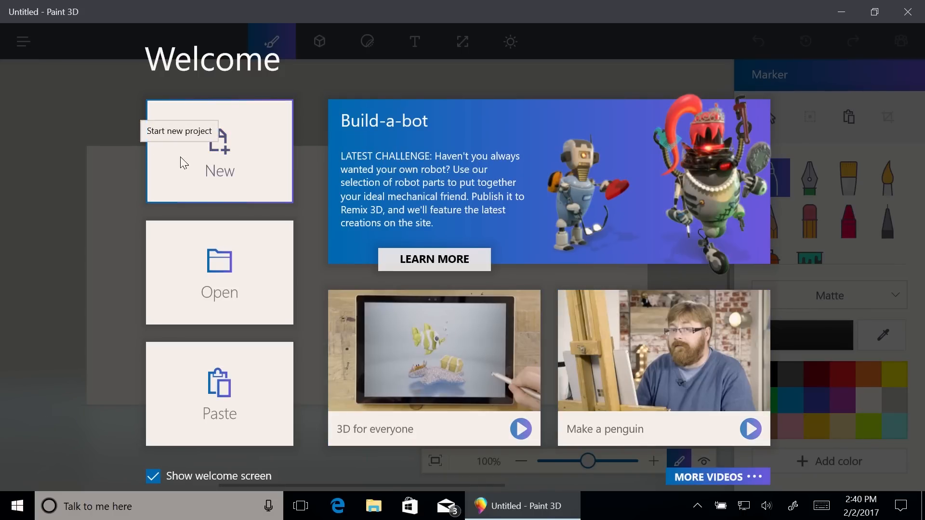
# Start a new blank project from the Welcome screen.
pyautogui.click(218, 159)
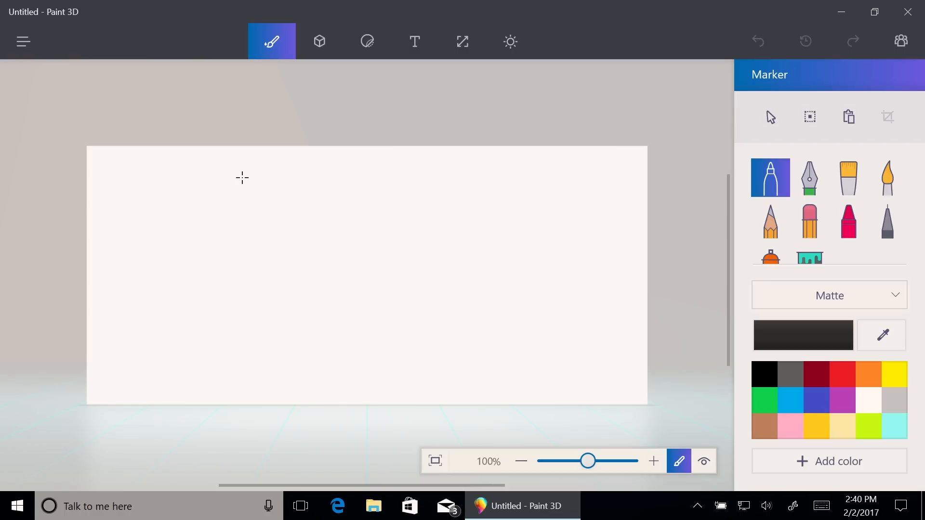
pyautogui.moveTo(316, 186)
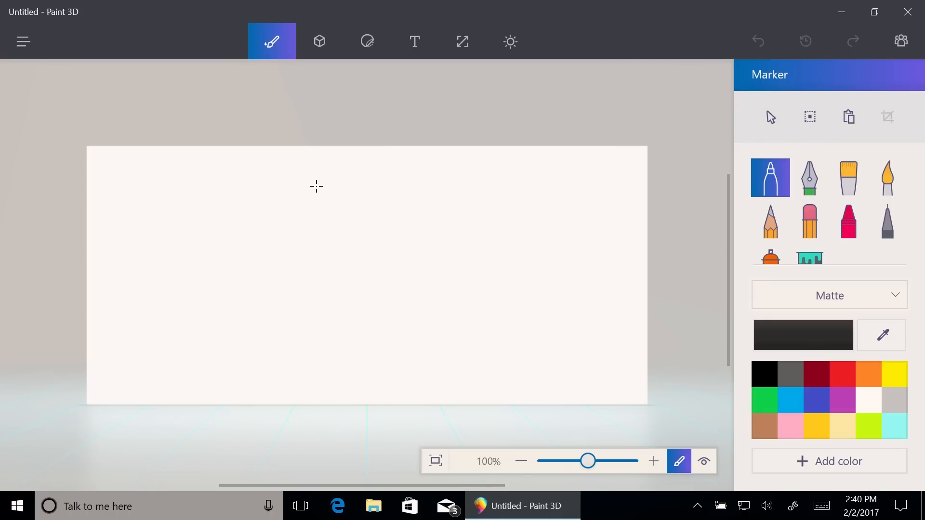
pyautogui.moveTo(355, 190)
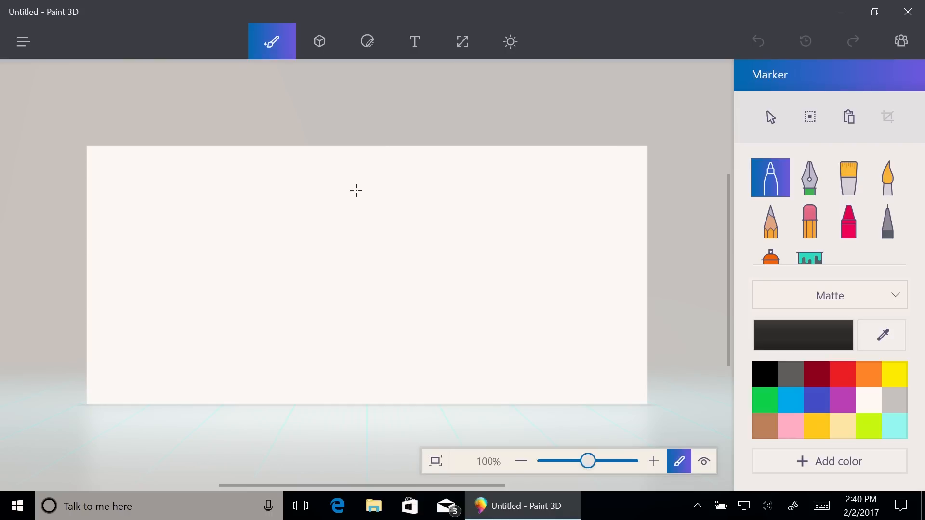
pyautogui.moveTo(380, 232)
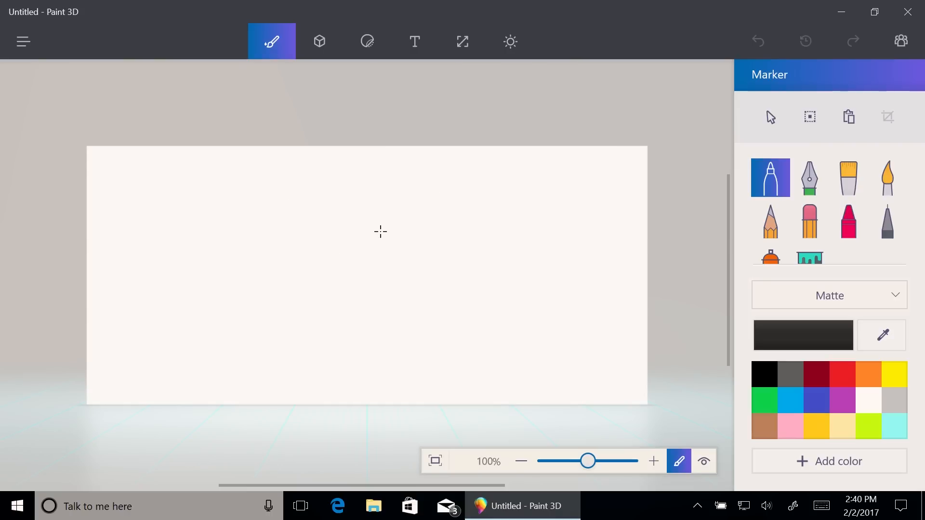
pyautogui.moveTo(651, 247)
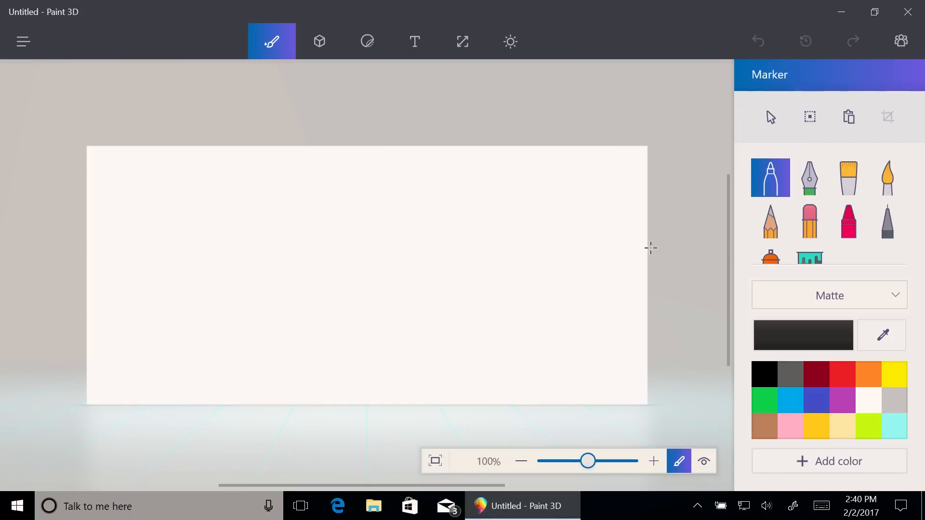
pyautogui.moveTo(243, 295)
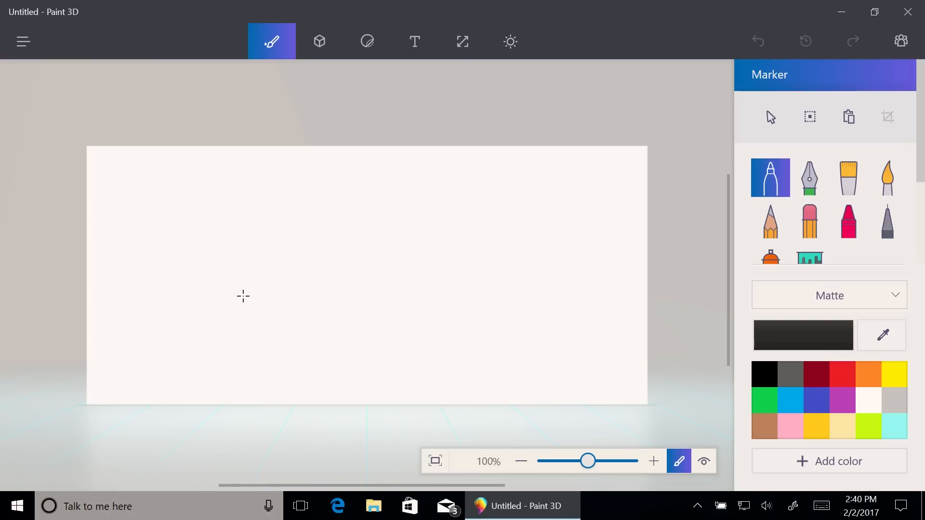
pyautogui.moveTo(233, 344)
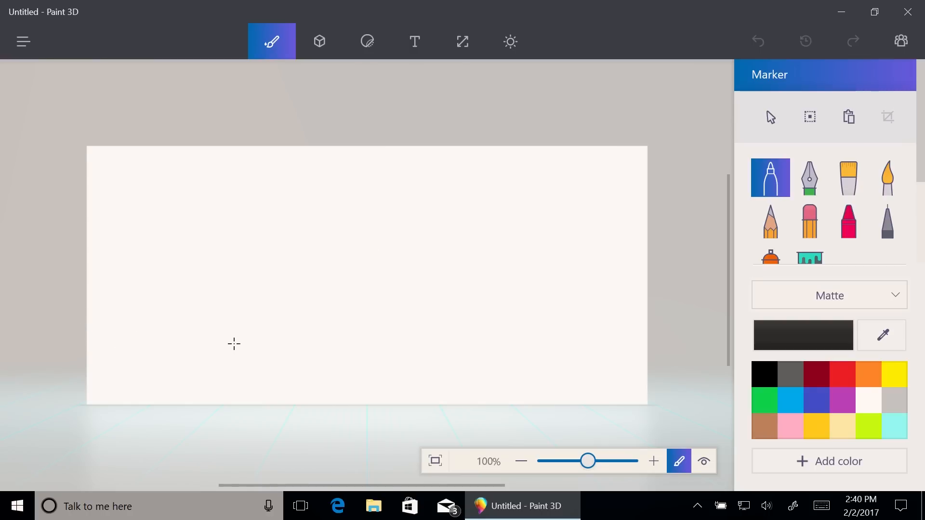
# Draw a wavy blue sea line across the canvas and flood-fill the area below it blue.
pyautogui.click(790, 400)
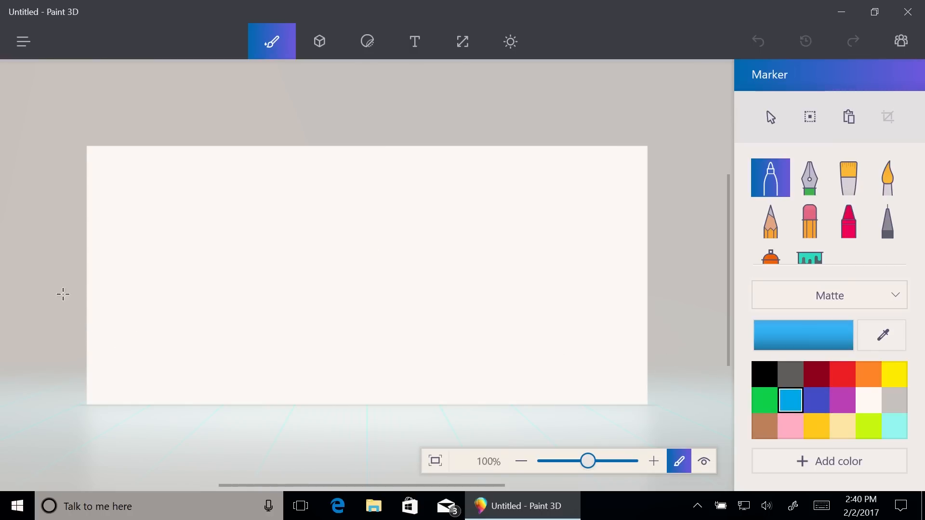
pyautogui.moveTo(89, 330); pyautogui.dragTo(258, 346)
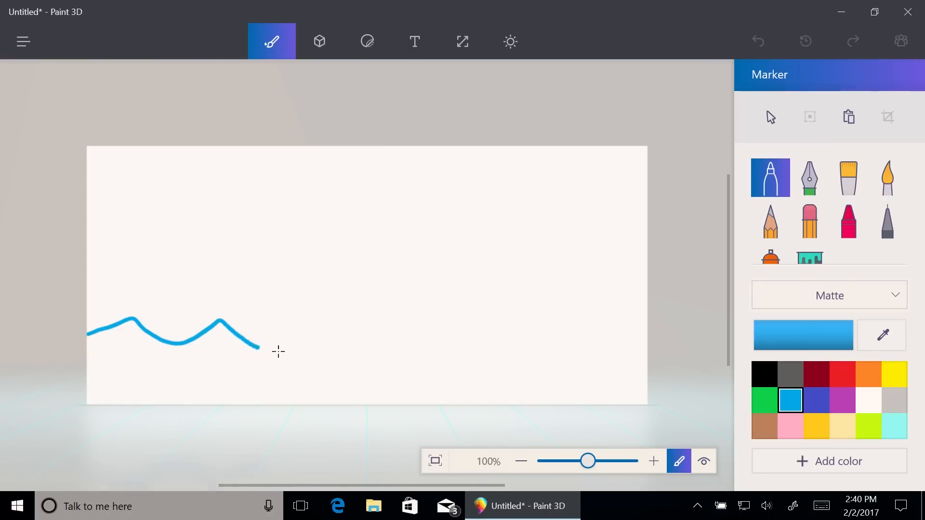
pyautogui.moveTo(259, 346); pyautogui.dragTo(619, 319)
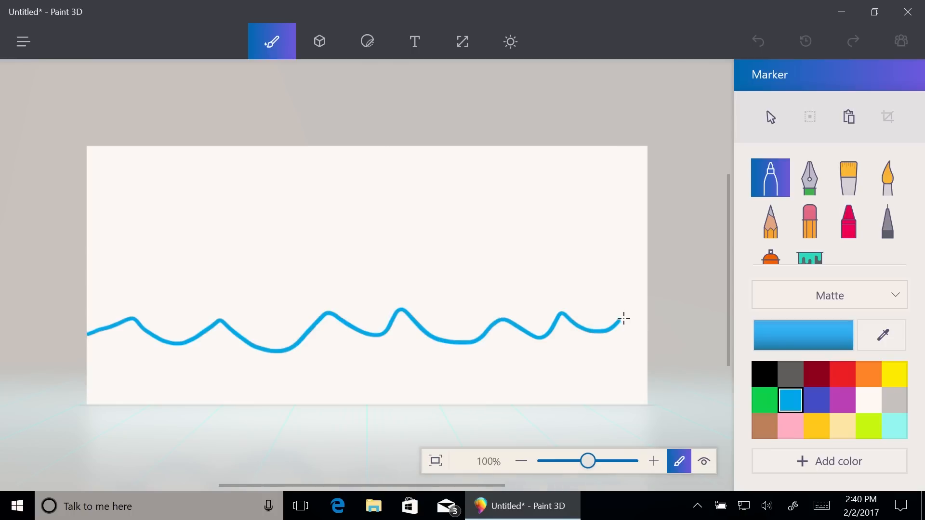
pyautogui.click(809, 222)
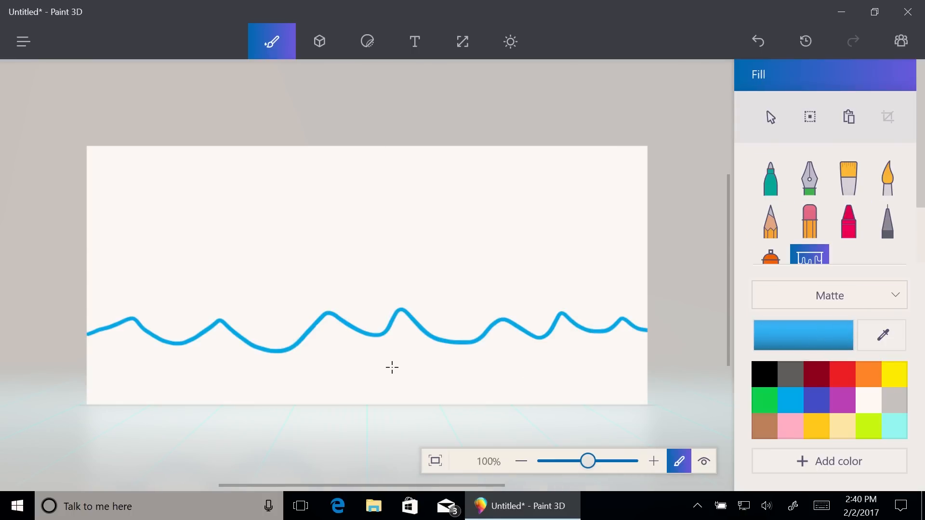
pyautogui.click(549, 340)
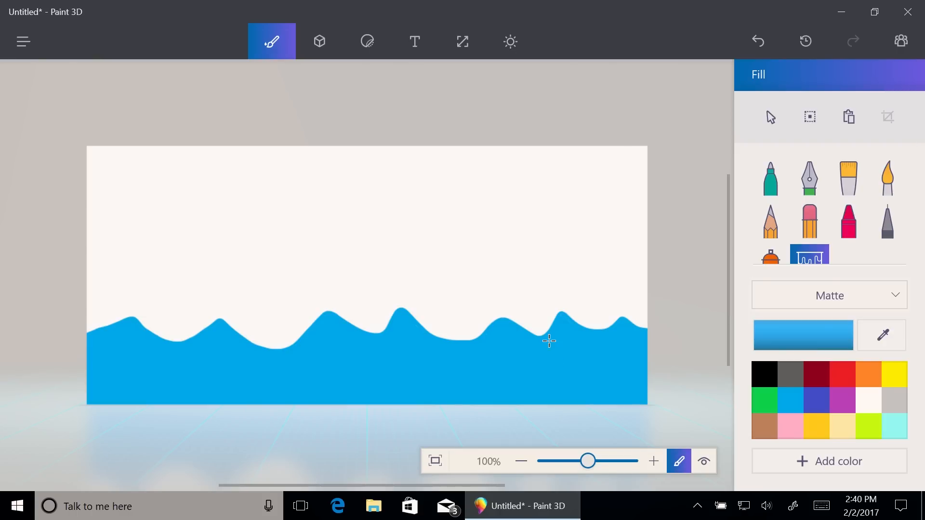
pyautogui.moveTo(445, 118)
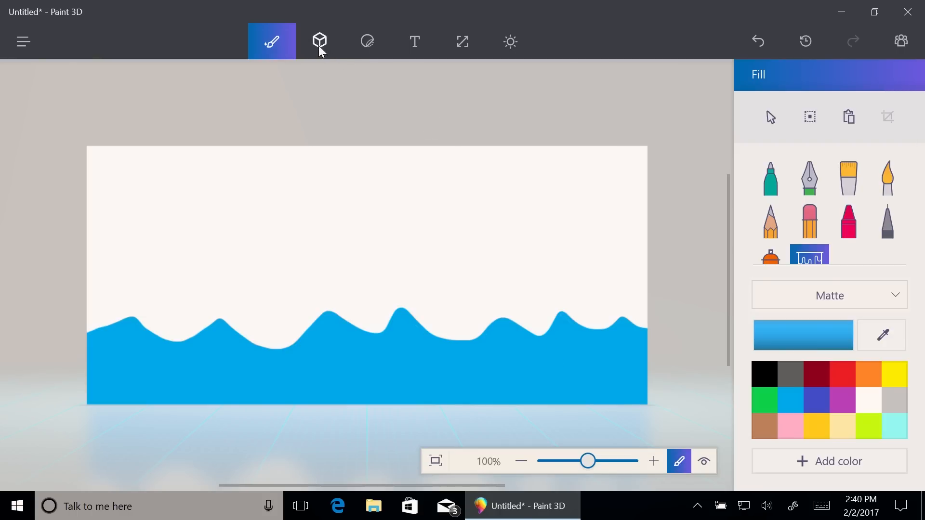
# Insert a blue 3D cube and flatten it into a thin sea plane lying along the canvas base.
pyautogui.click(319, 42)
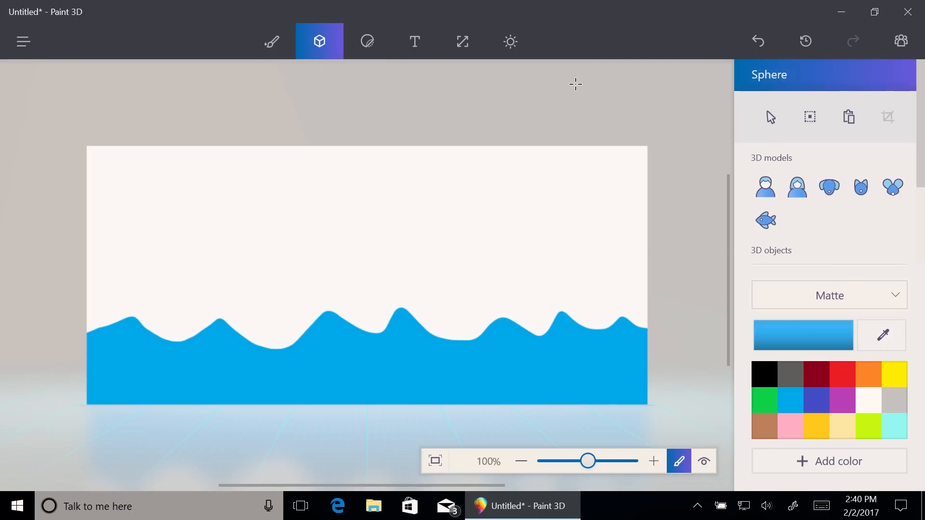
pyautogui.moveTo(576, 88)
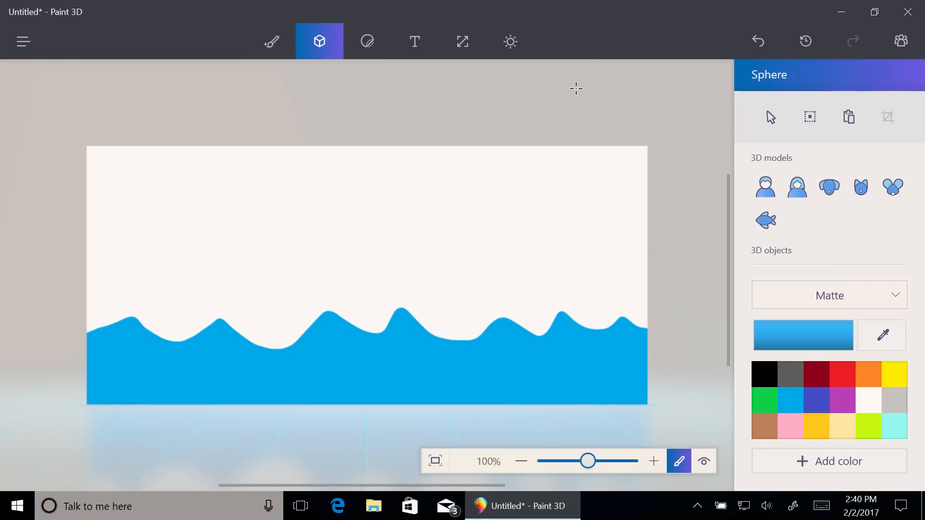
pyautogui.moveTo(419, 358)
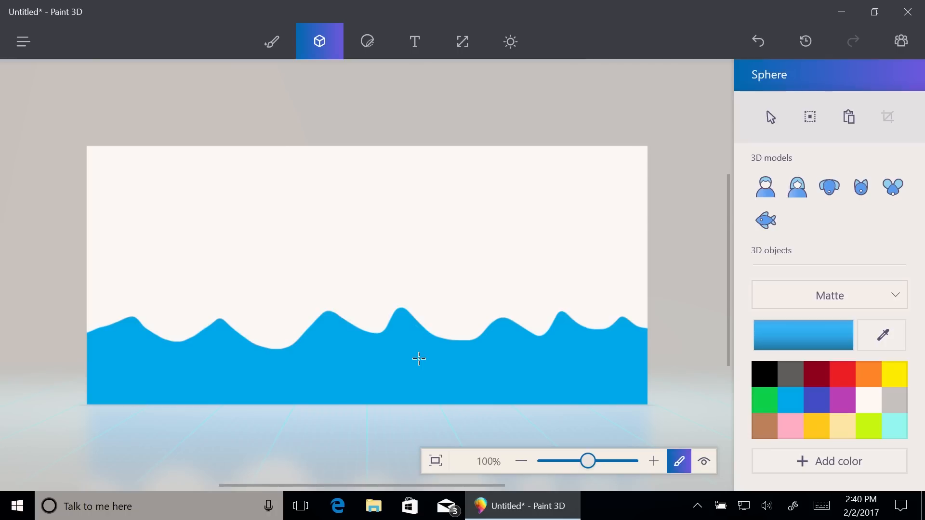
pyautogui.moveTo(571, 255)
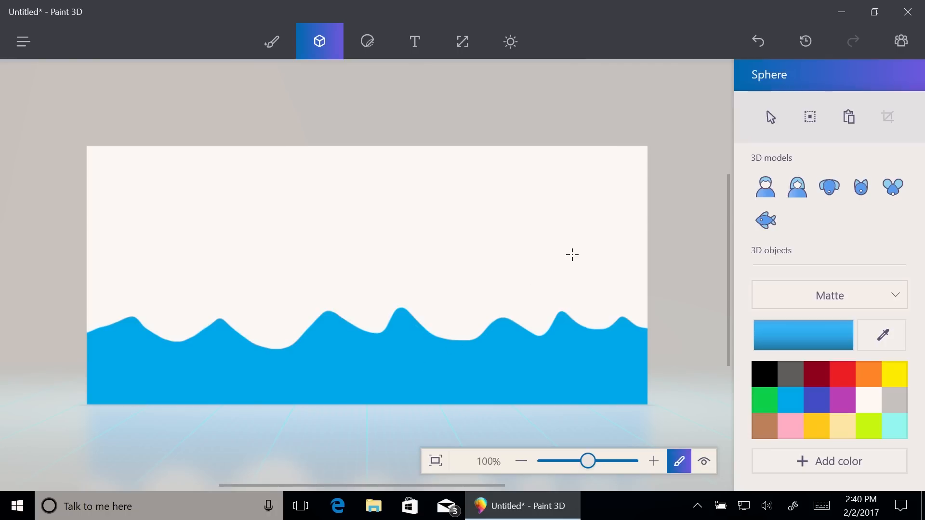
pyautogui.moveTo(773, 212)
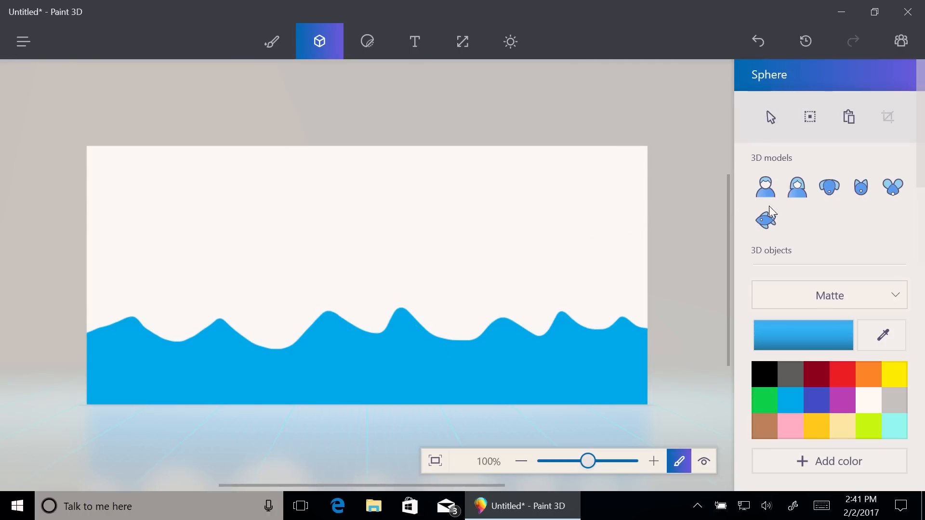
pyautogui.scroll(-3)
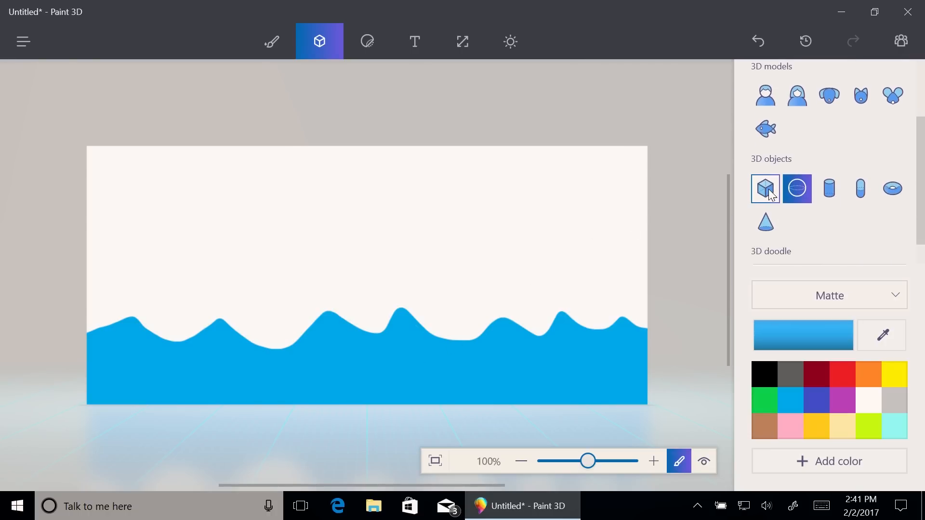
pyautogui.click(763, 188)
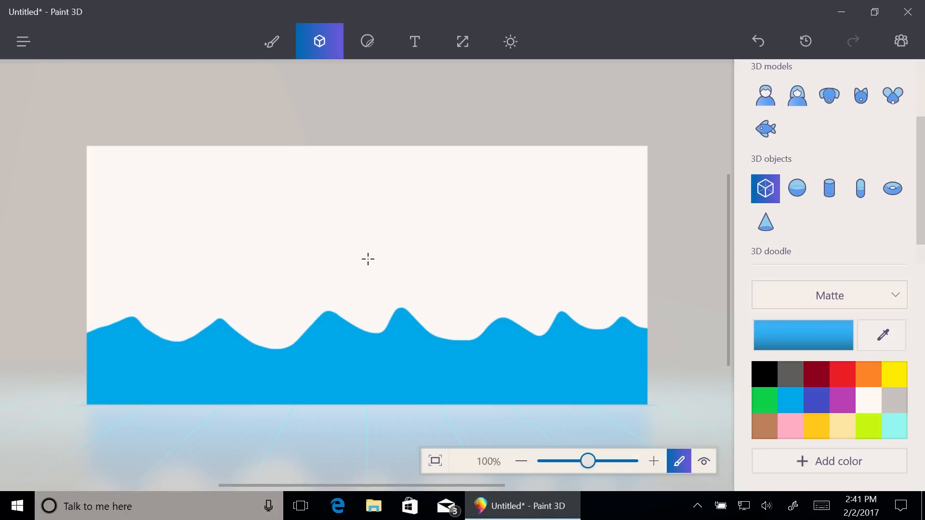
pyautogui.moveTo(204, 188)
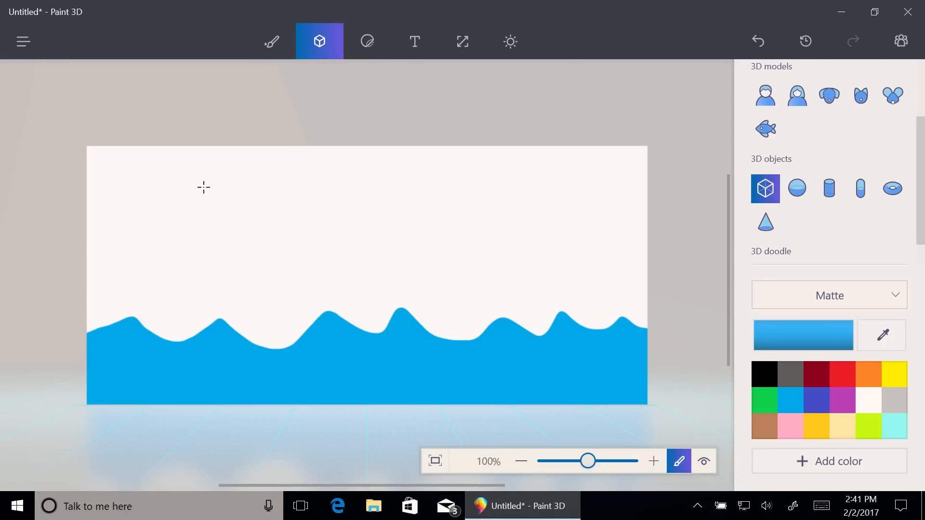
pyautogui.moveTo(257, 105)
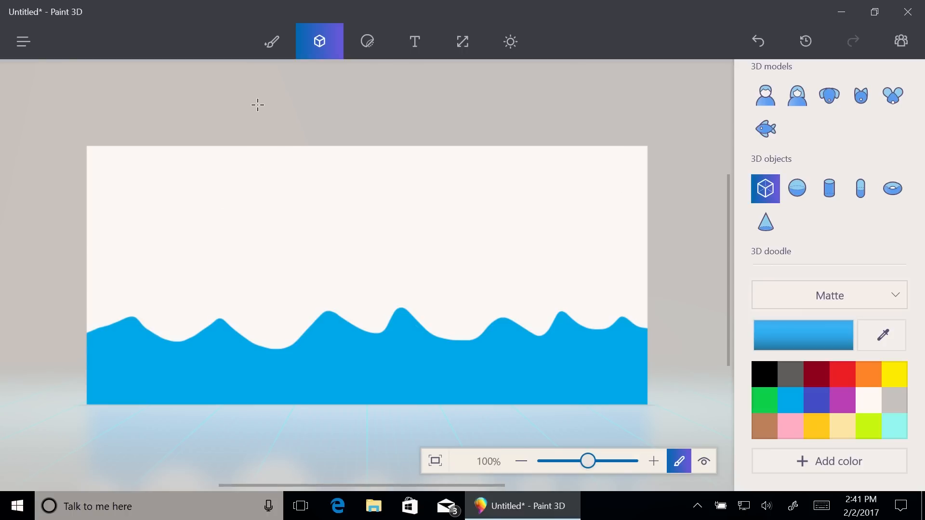
pyautogui.moveTo(253, 97); pyautogui.dragTo(466, 266)
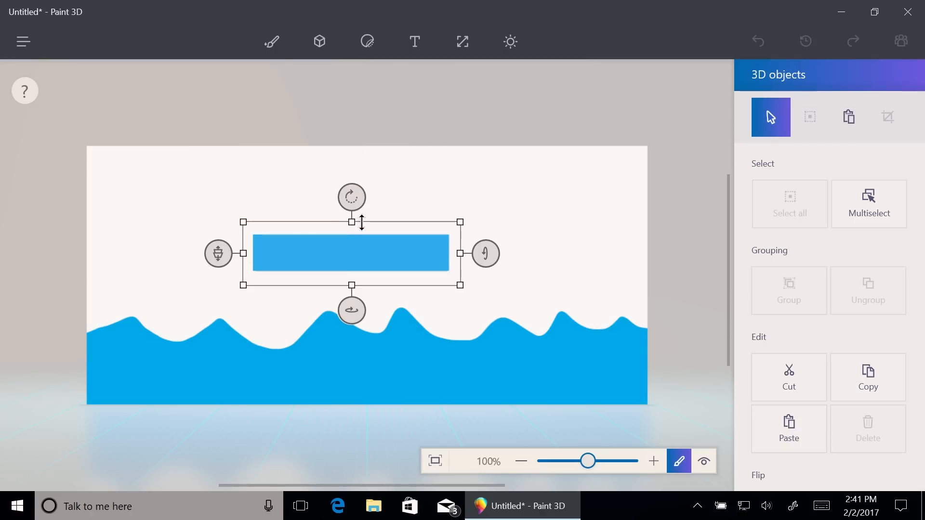
pyautogui.moveTo(349, 223); pyautogui.dragTo(349, 250)
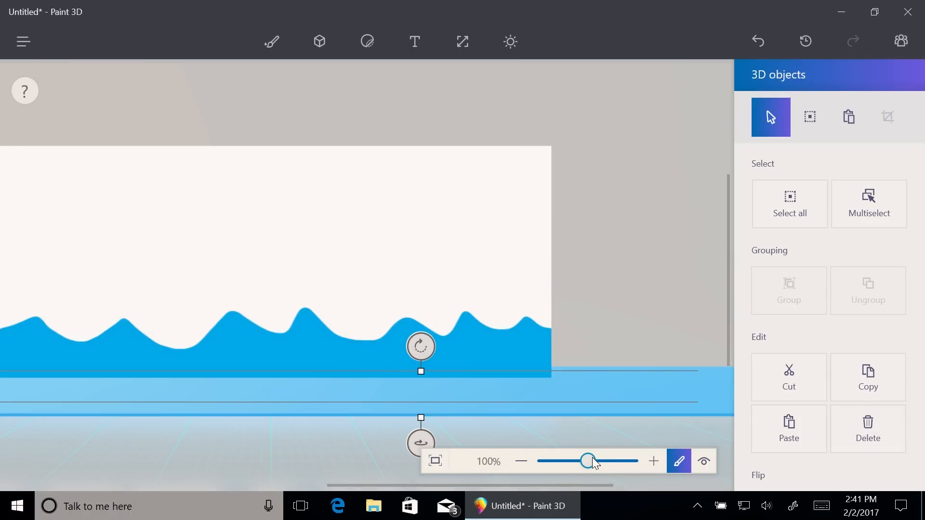
pyautogui.moveTo(589, 461); pyautogui.dragTo(564, 461)
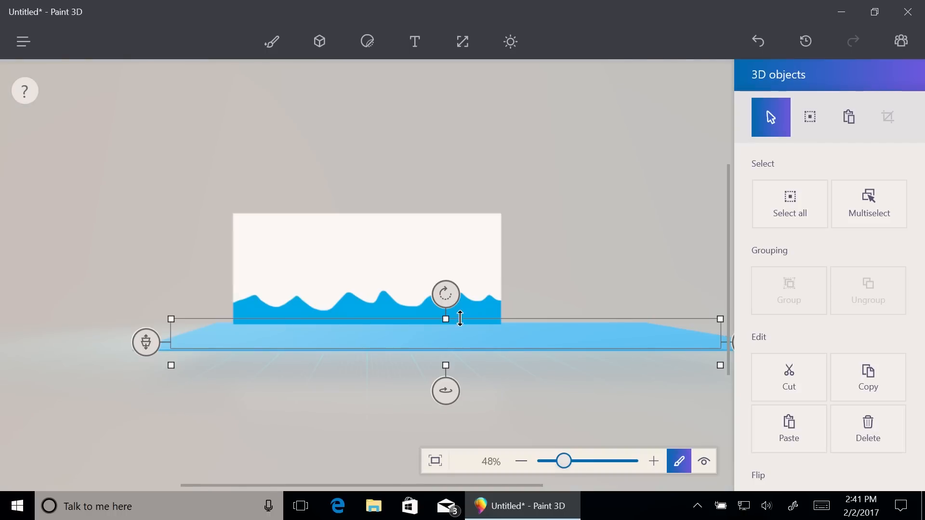
pyautogui.moveTo(584, 226)
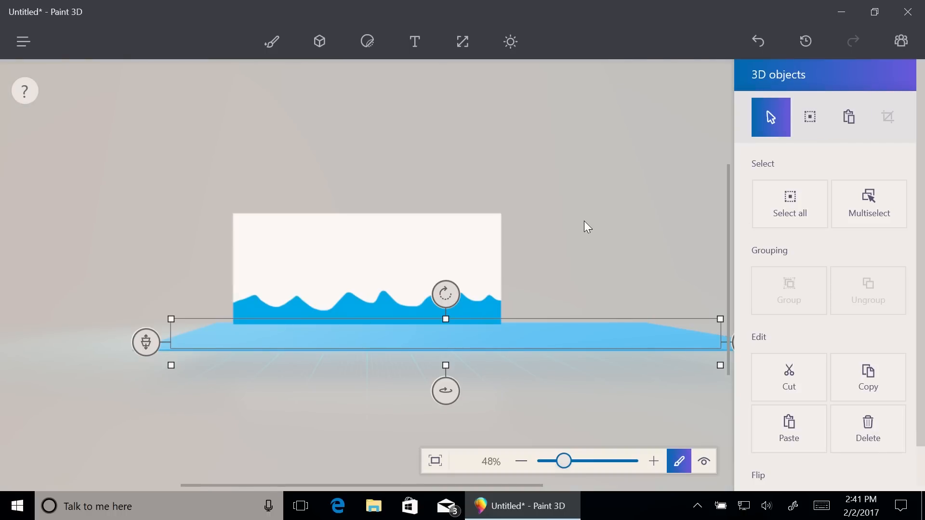
pyautogui.moveTo(524, 206)
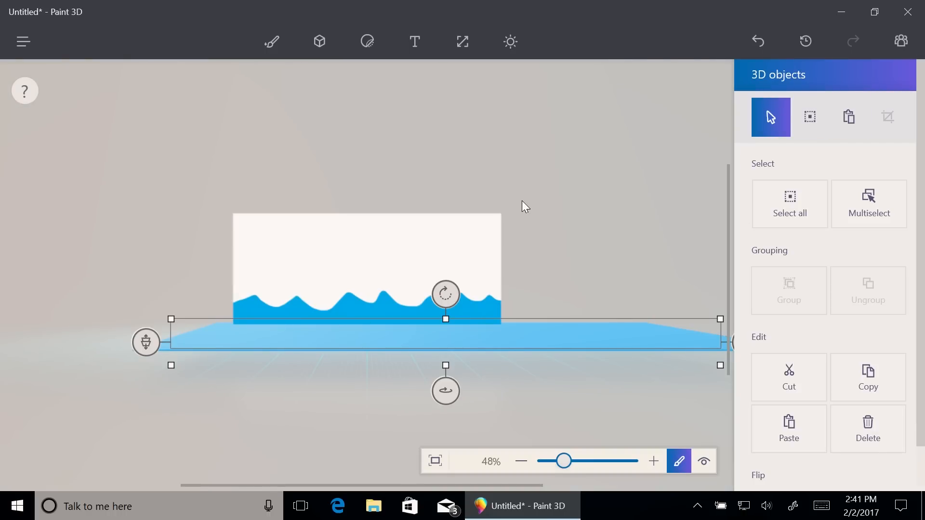
pyautogui.moveTo(483, 194)
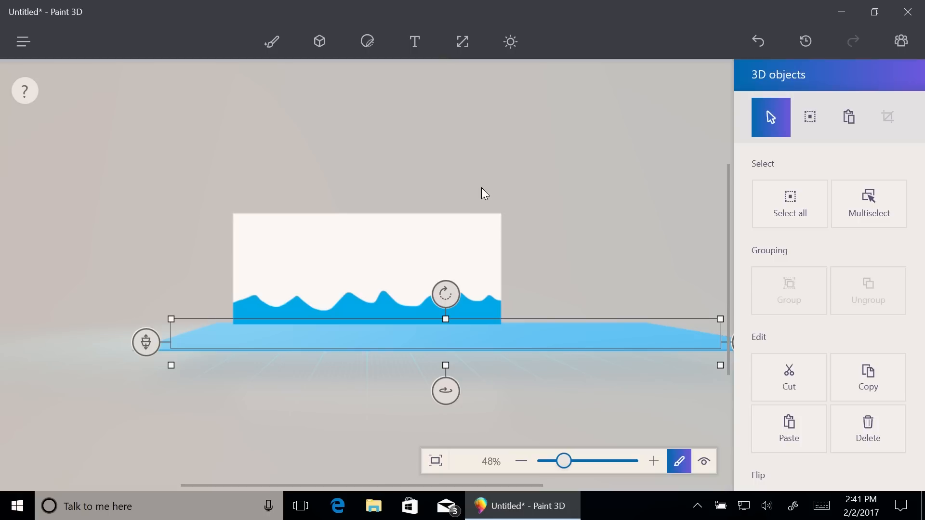
pyautogui.moveTo(460, 124)
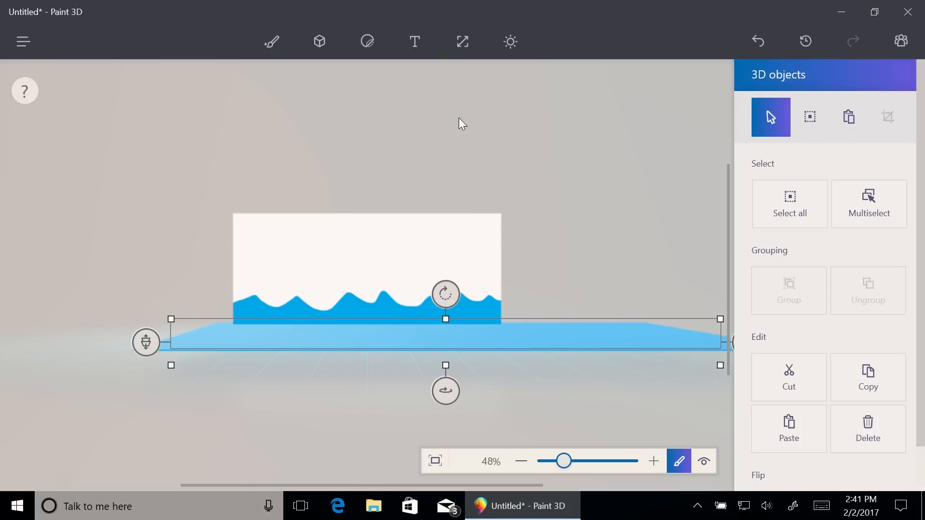
# Draw a closed soft-edge 3D doodle blob floating above the sea canvas.
pyautogui.click(318, 41)
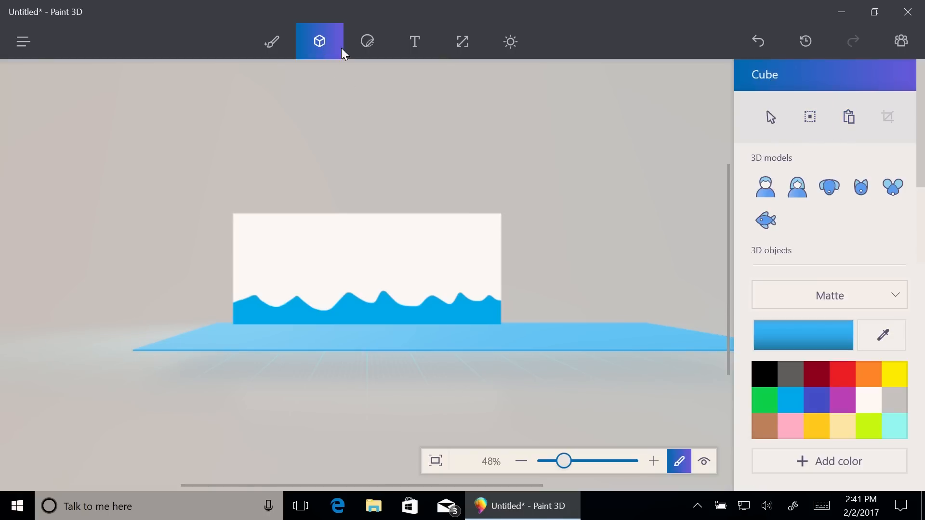
pyautogui.scroll(-3)
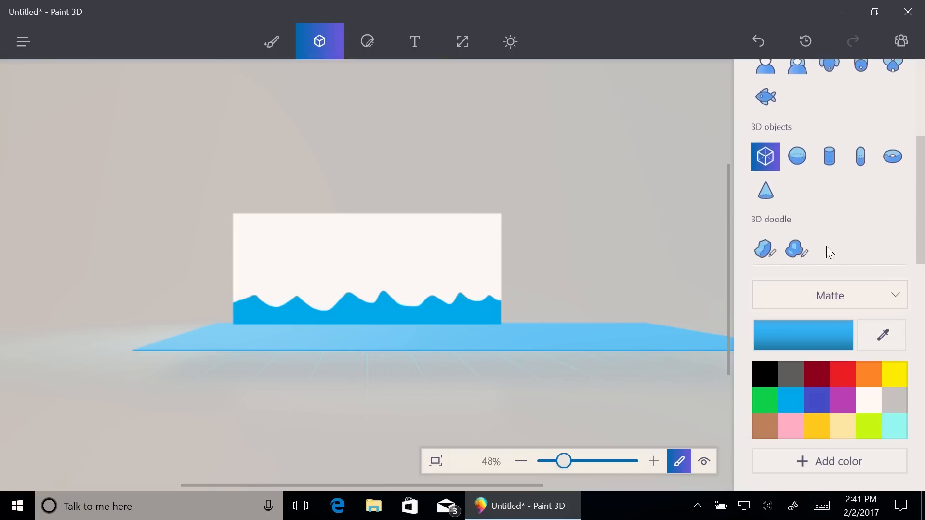
pyautogui.click(797, 248)
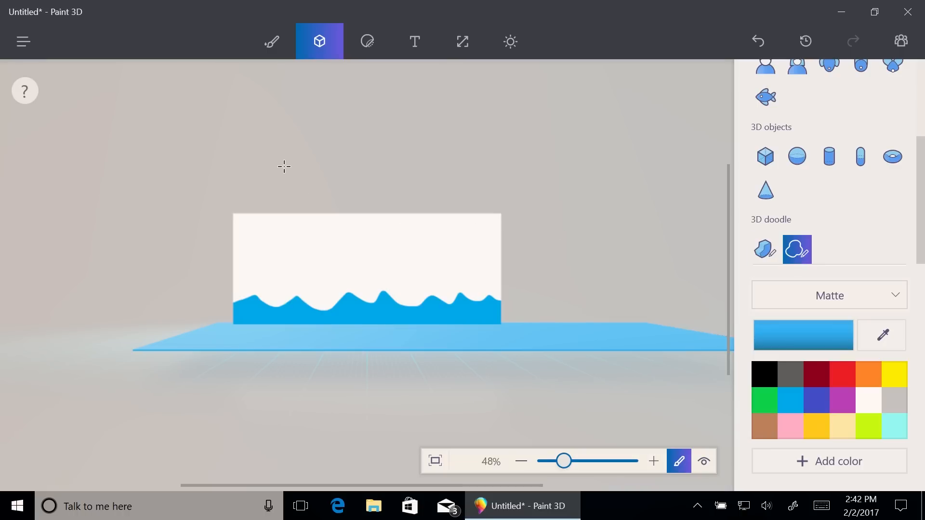
pyautogui.moveTo(312, 123)
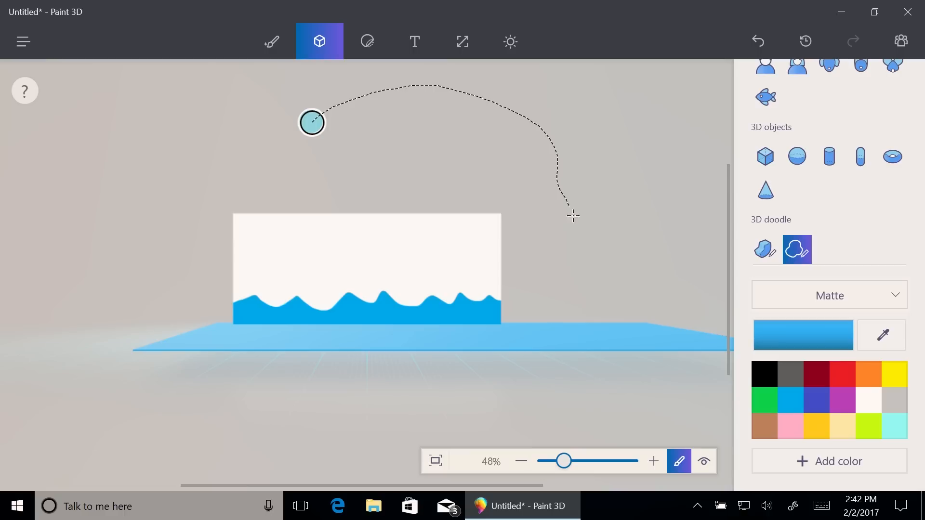
pyautogui.moveTo(572, 215); pyautogui.dragTo(273, 148)
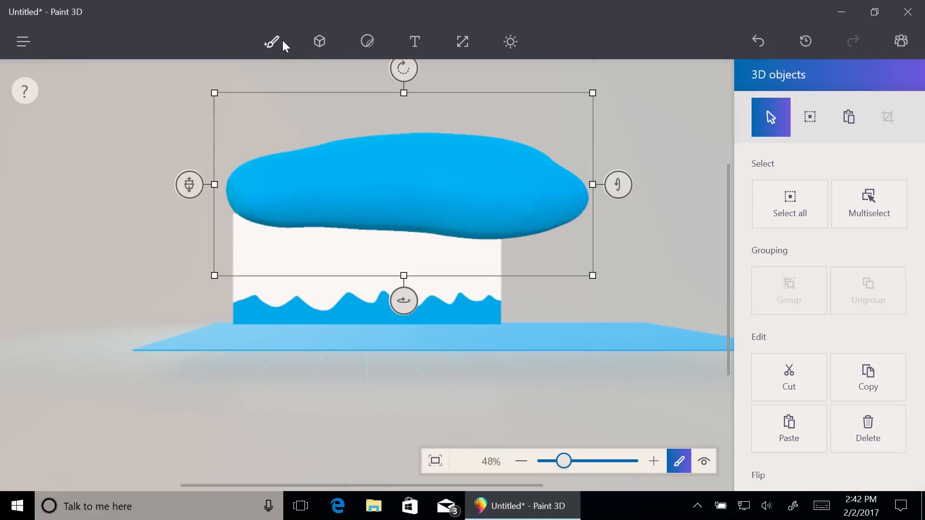
# Fill the blob sandy brown and sink it into the sea plane as the first island.
pyautogui.click(272, 41)
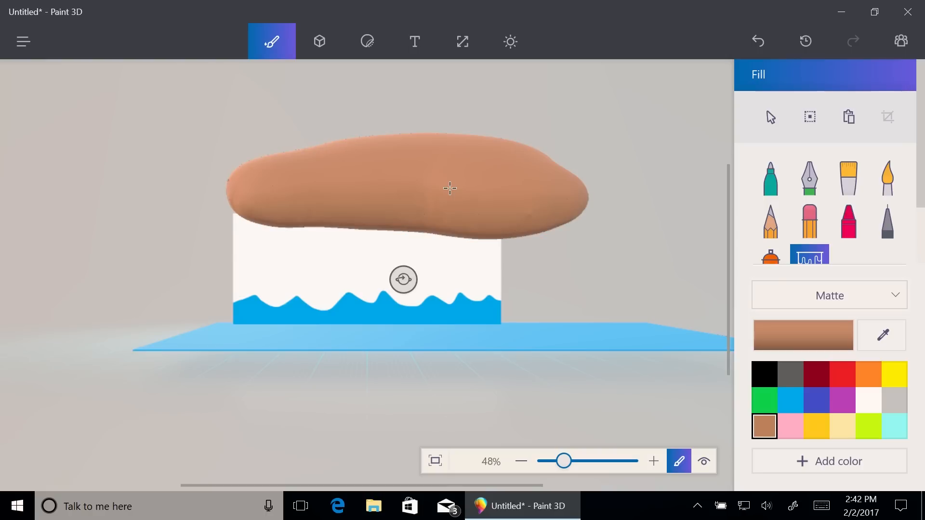
pyautogui.moveTo(404, 197)
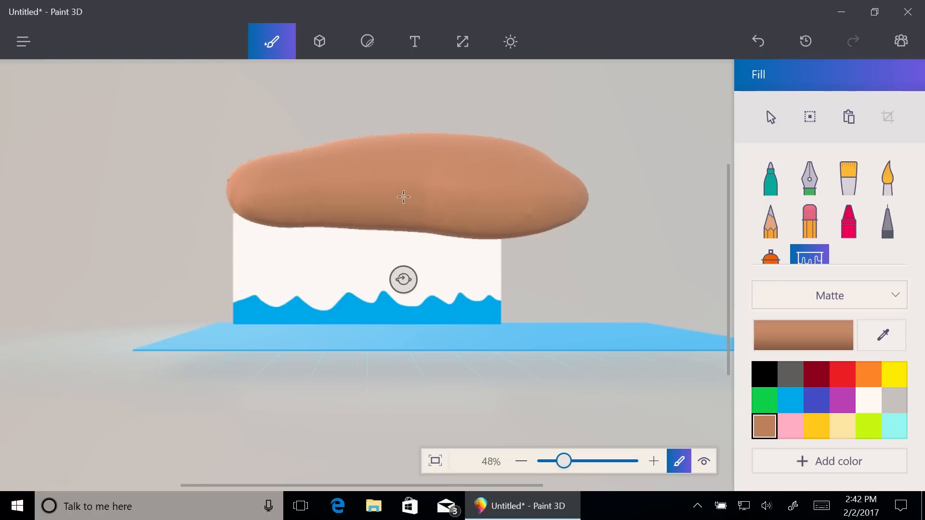
pyautogui.click(771, 117)
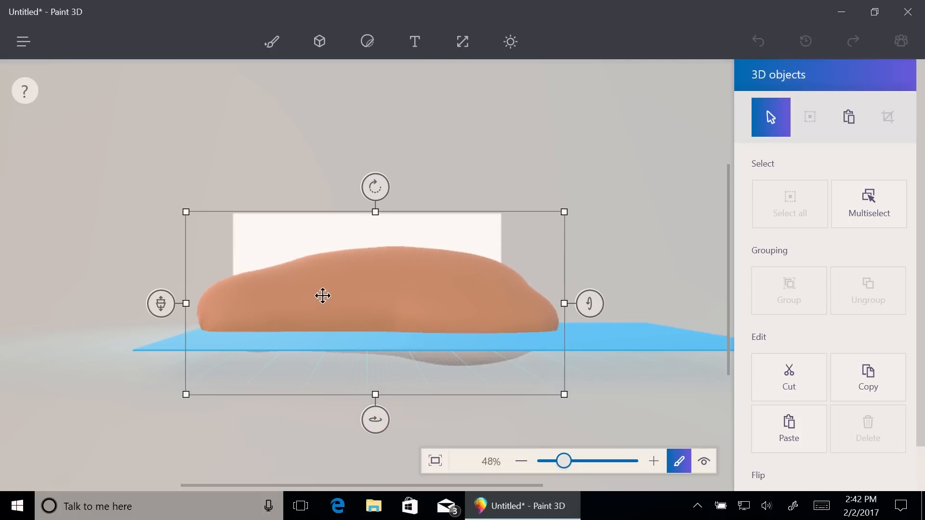
pyautogui.moveTo(323, 296); pyautogui.dragTo(320, 338)
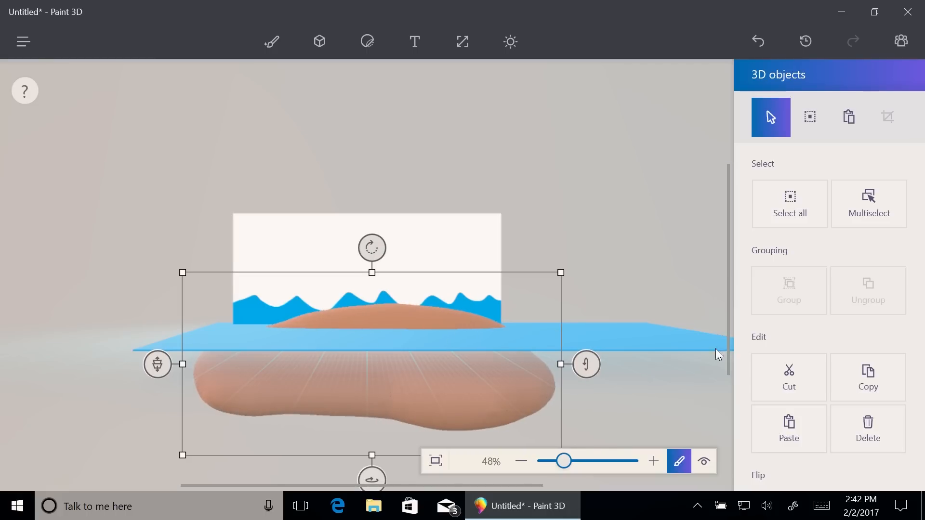
# Draw a second soft-edge 3D doodle and move it right of the first island.
pyautogui.click(808, 117)
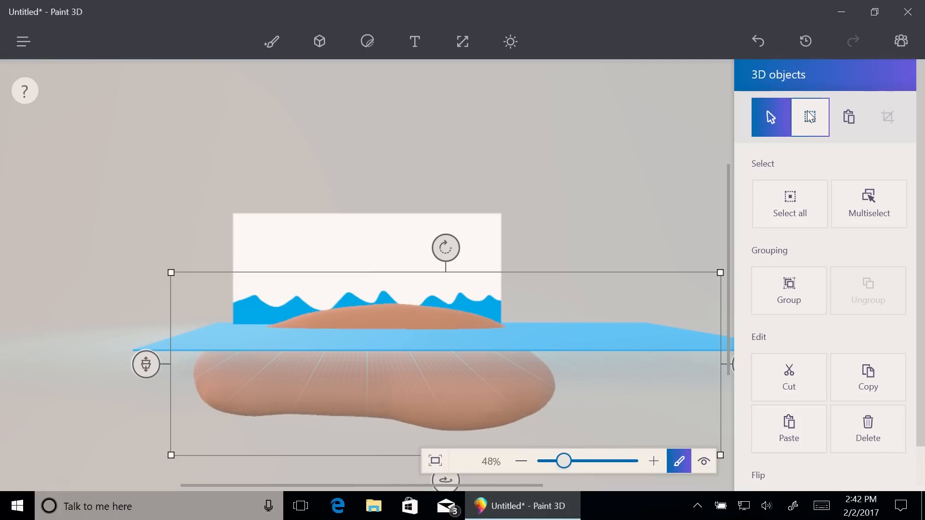
pyautogui.click(769, 116)
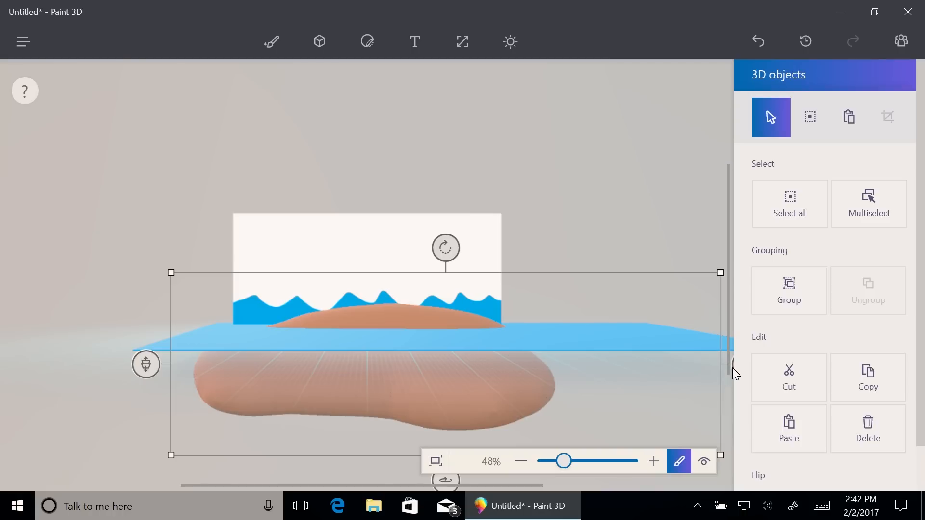
pyautogui.moveTo(693, 346)
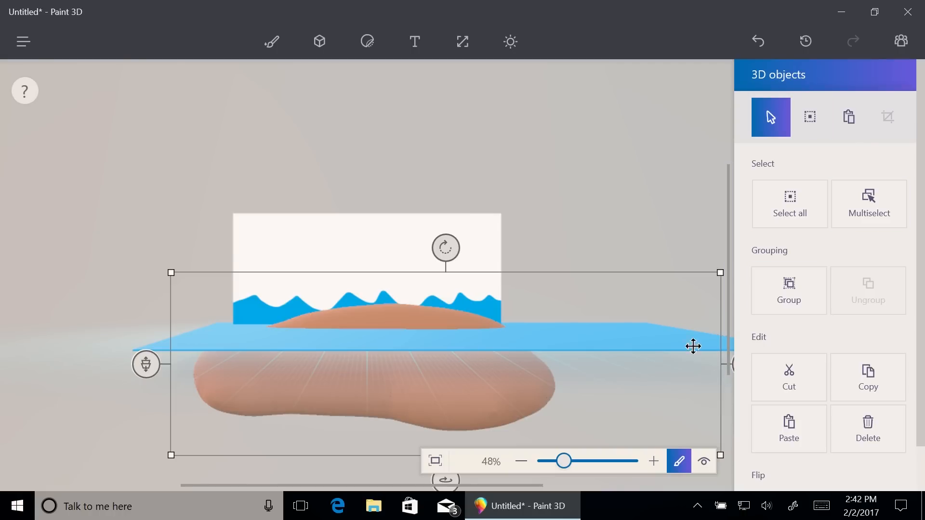
pyautogui.moveTo(725, 467)
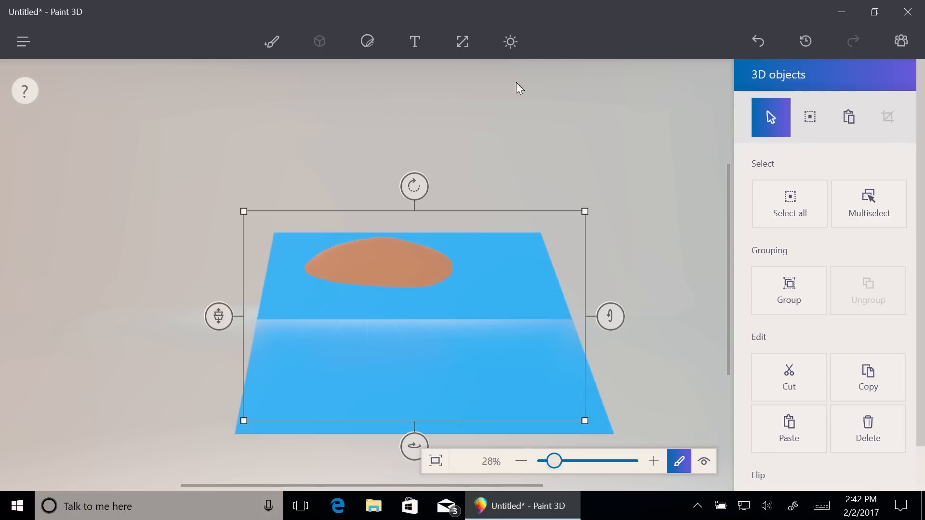
pyautogui.click(319, 42)
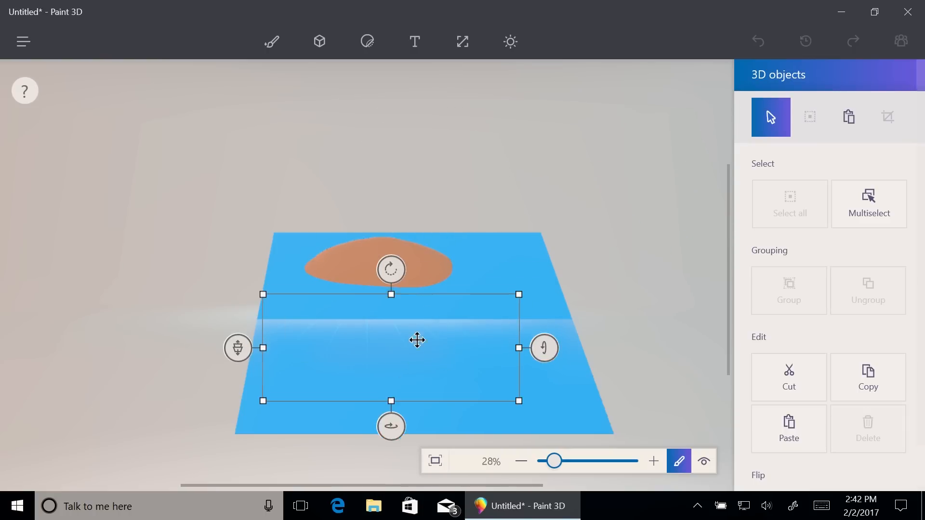
pyautogui.moveTo(417, 340); pyautogui.dragTo(568, 230)
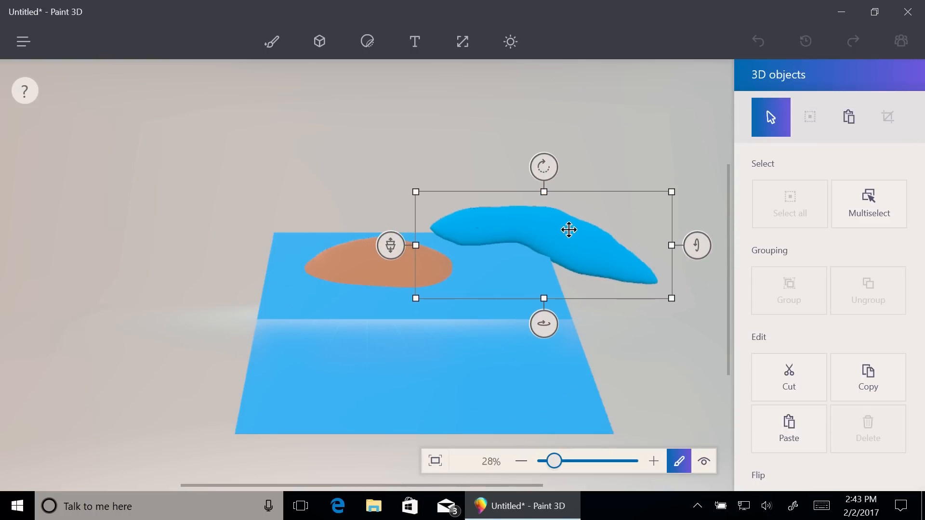
# Fill the second blob with sandy brown using the Fill brush.
pyautogui.click(272, 41)
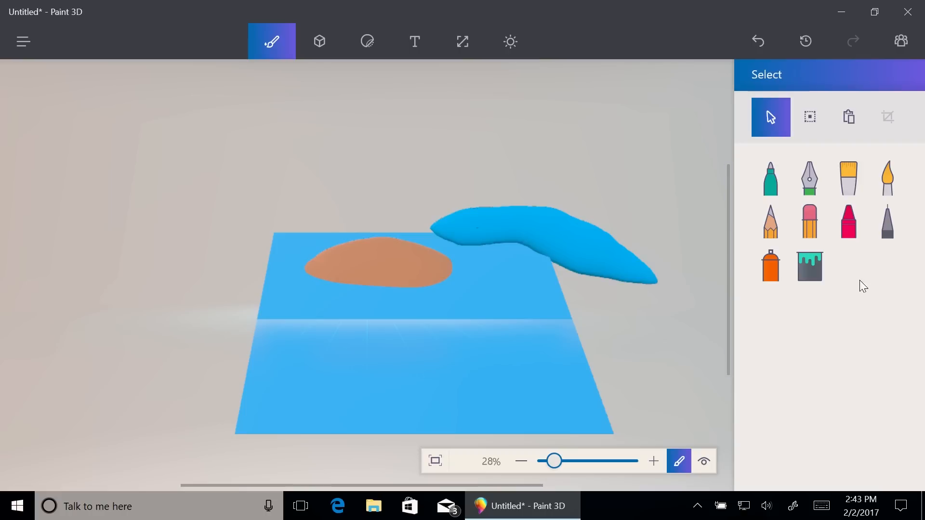
pyautogui.click(809, 266)
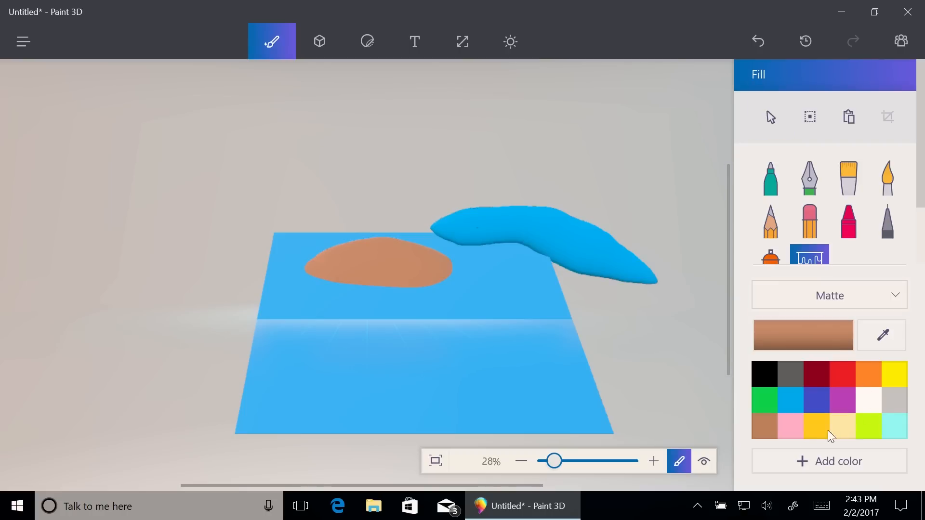
pyautogui.click(558, 262)
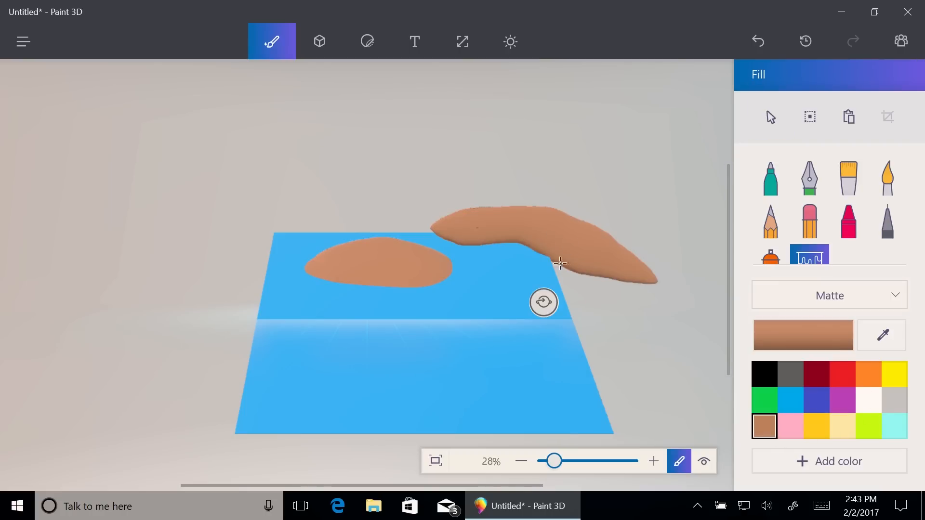
pyautogui.moveTo(708, 118)
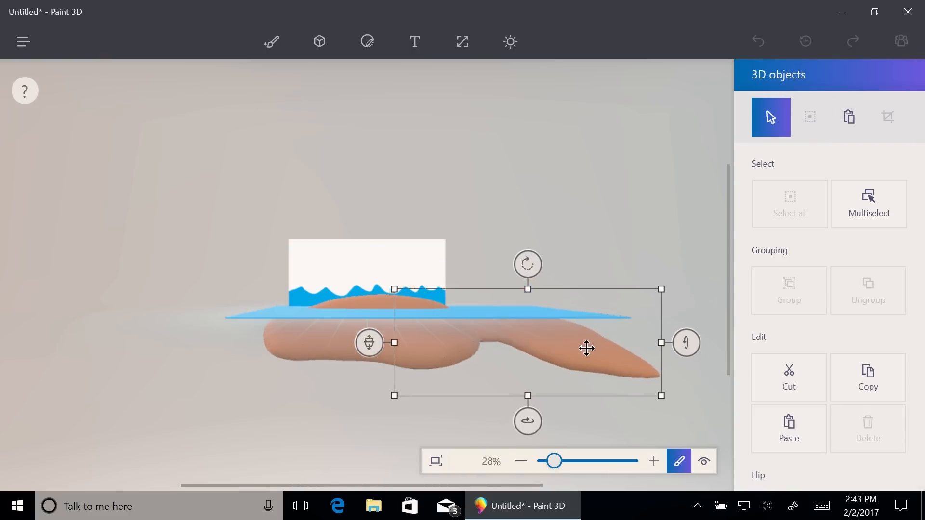
# Raise the long second island into the sea plane, then select all objects in the scene.
pyautogui.moveTo(587, 347); pyautogui.dragTo(618, 339)
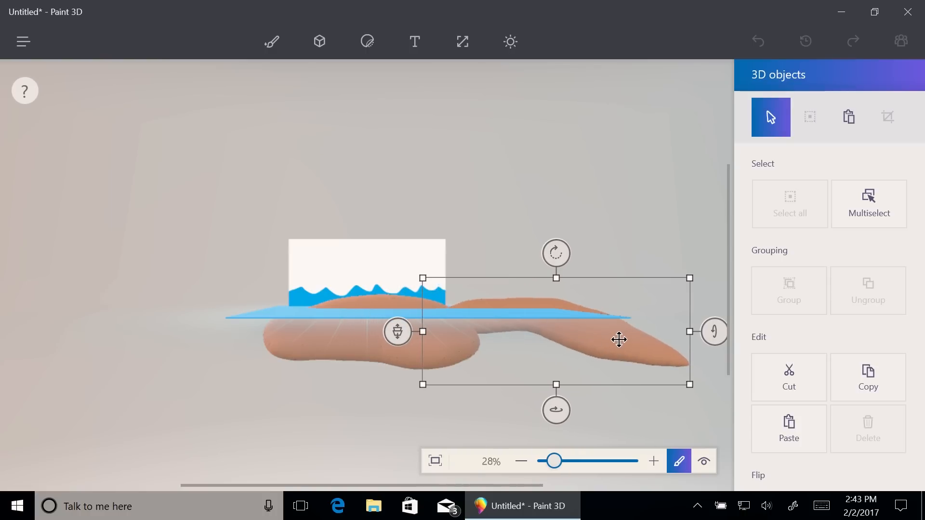
pyautogui.click(808, 116)
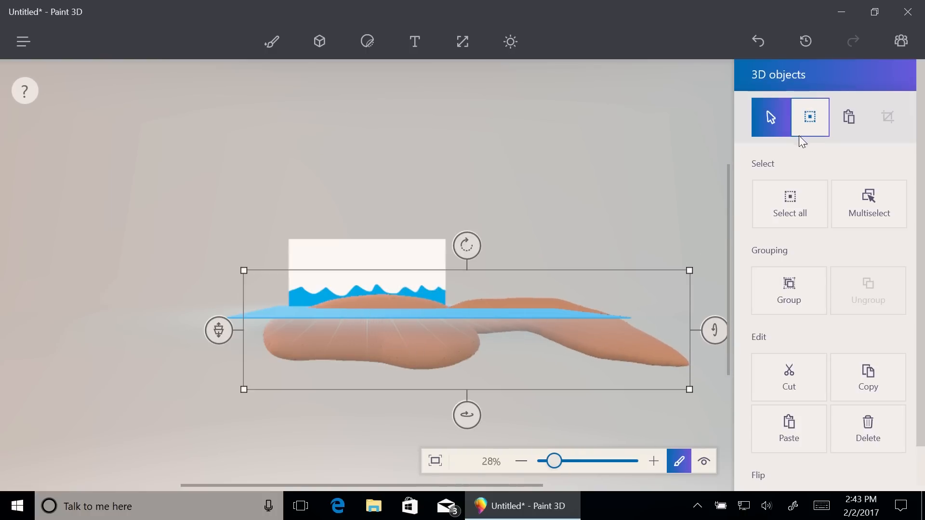
pyautogui.click(770, 117)
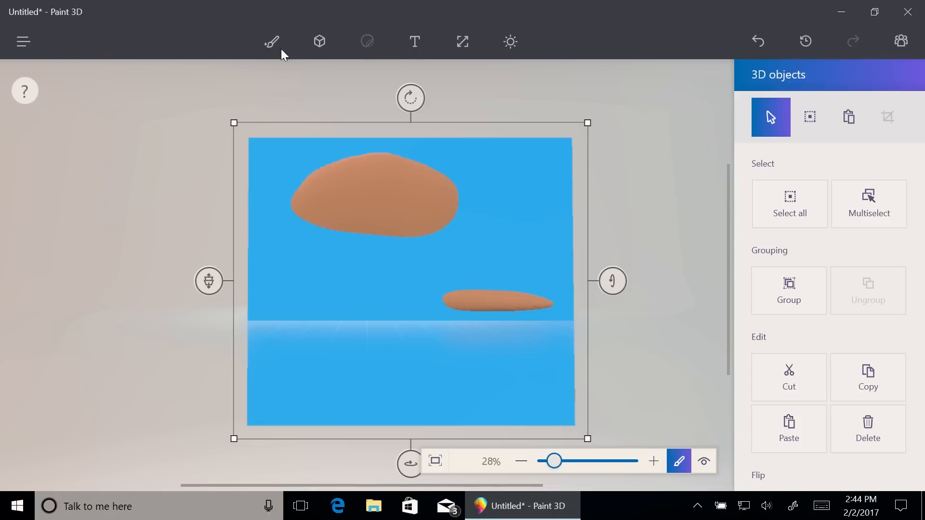
# Stamp the sand texture from the Textures tab over the large island and the small island.
pyautogui.click(272, 42)
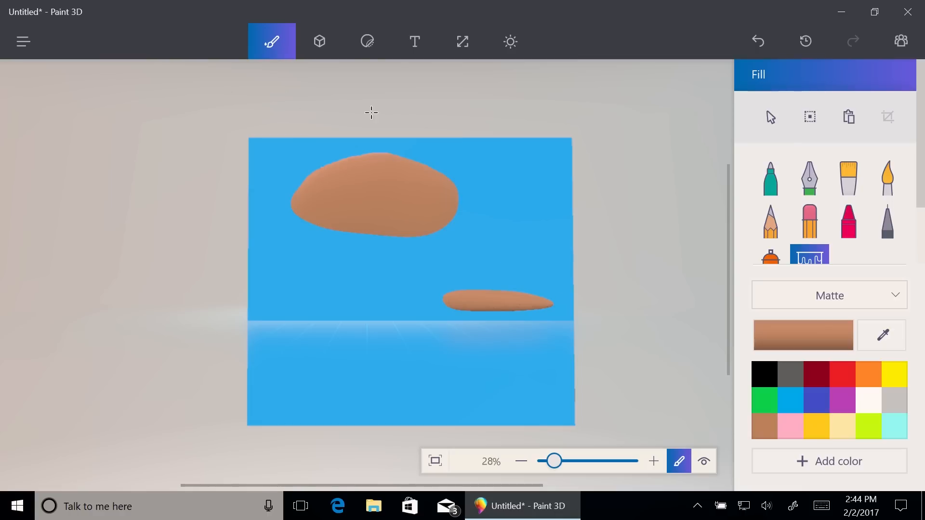
pyautogui.click(366, 42)
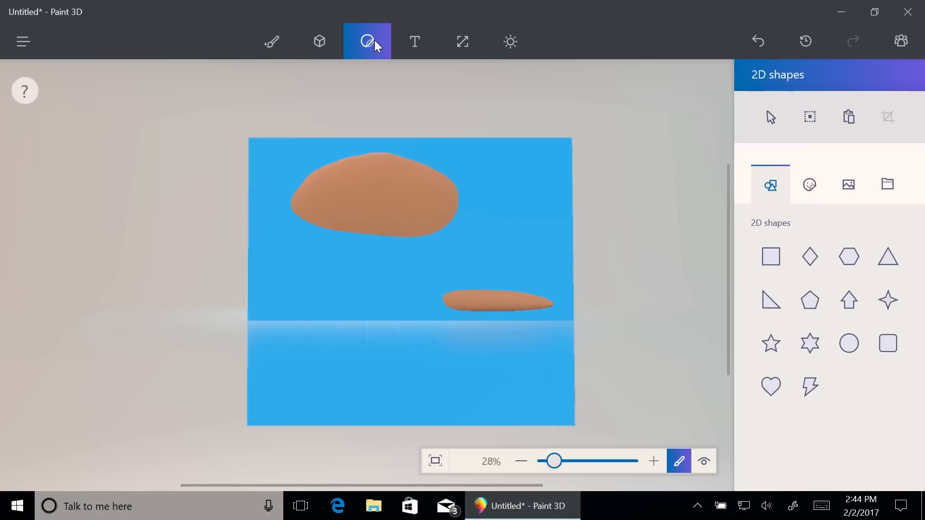
pyautogui.moveTo(748, 164)
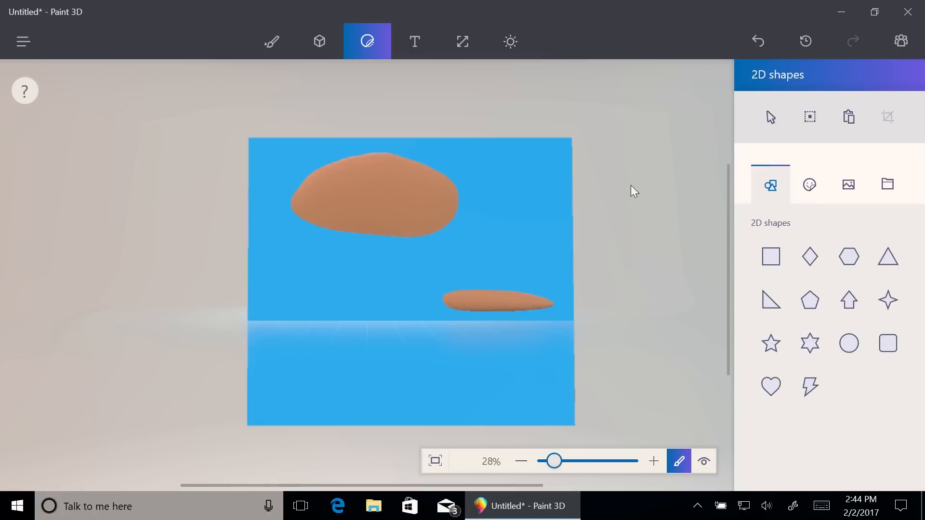
pyautogui.click(809, 185)
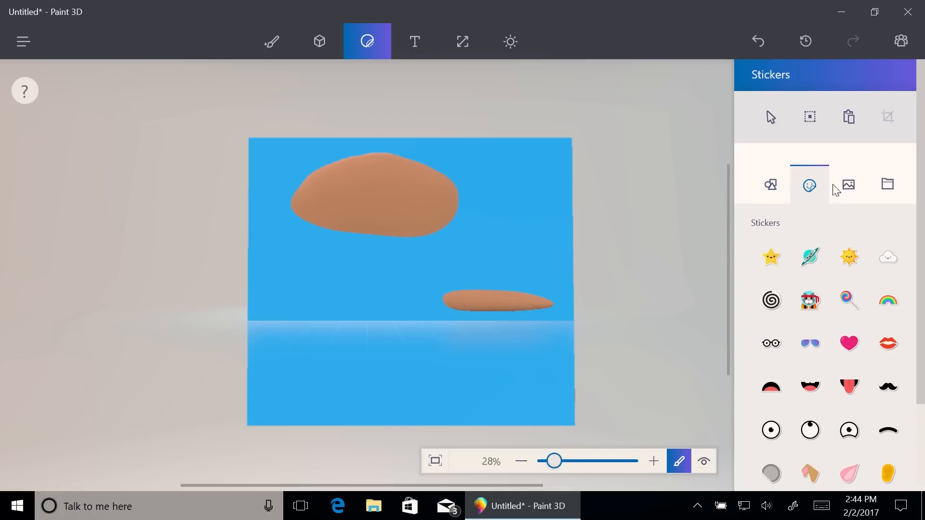
pyautogui.click(848, 184)
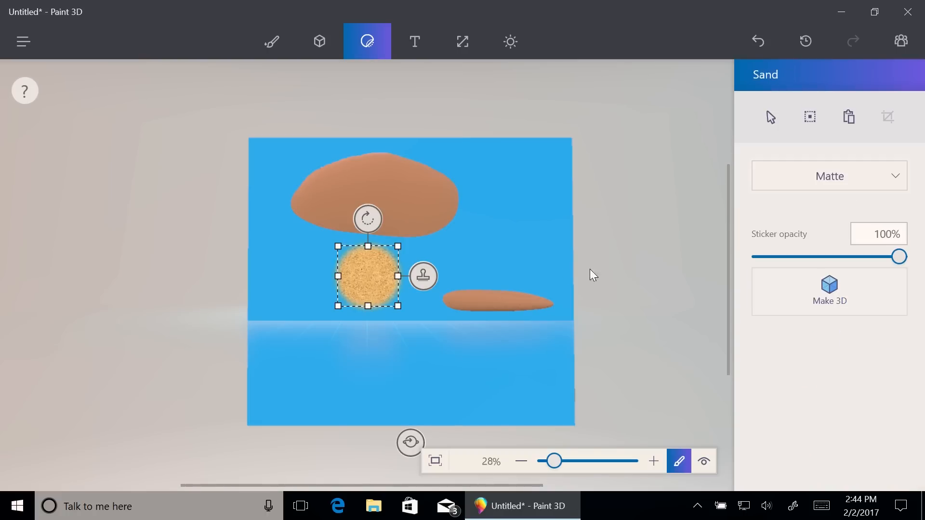
pyautogui.moveTo(367, 276); pyautogui.dragTo(319, 192)
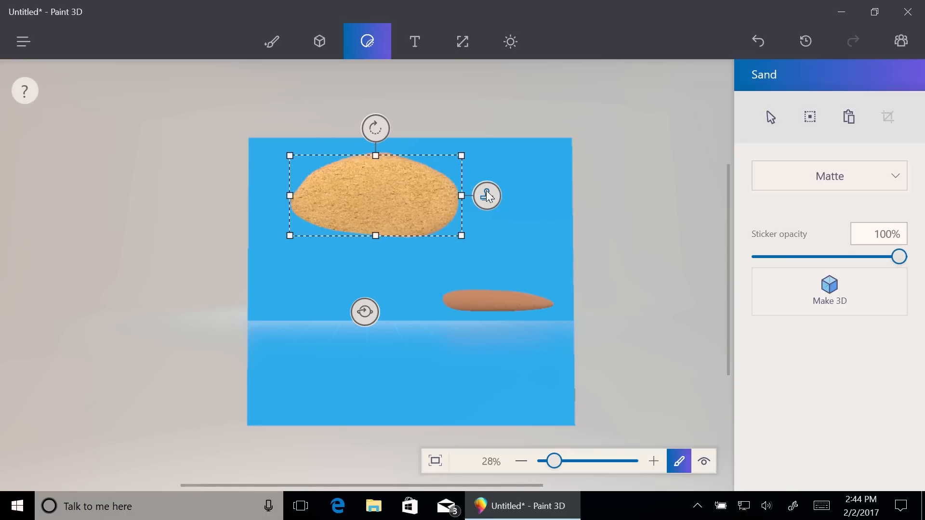
pyautogui.click(848, 185)
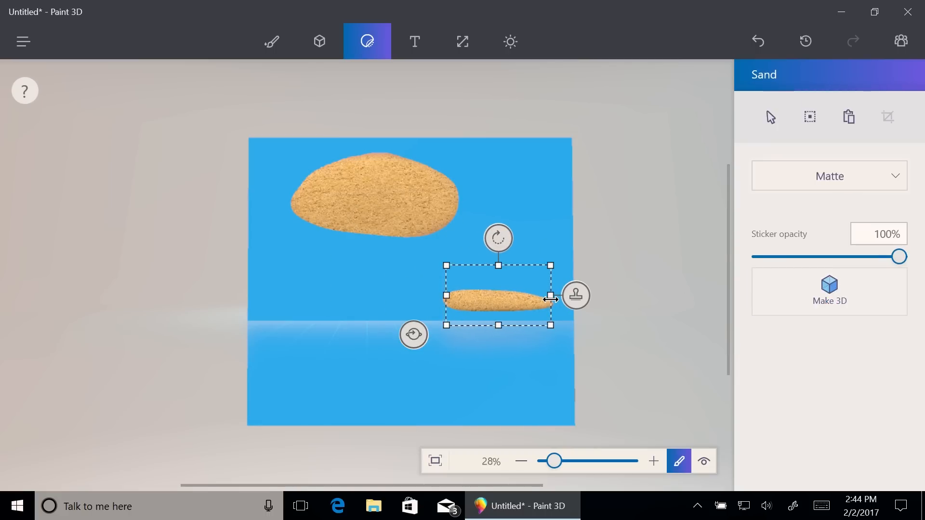
pyautogui.moveTo(541, 288)
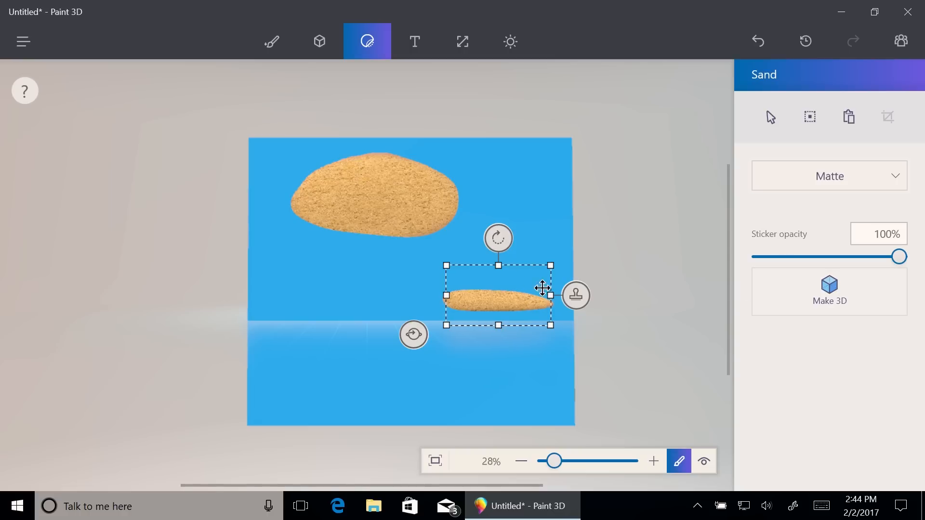
pyautogui.click(848, 184)
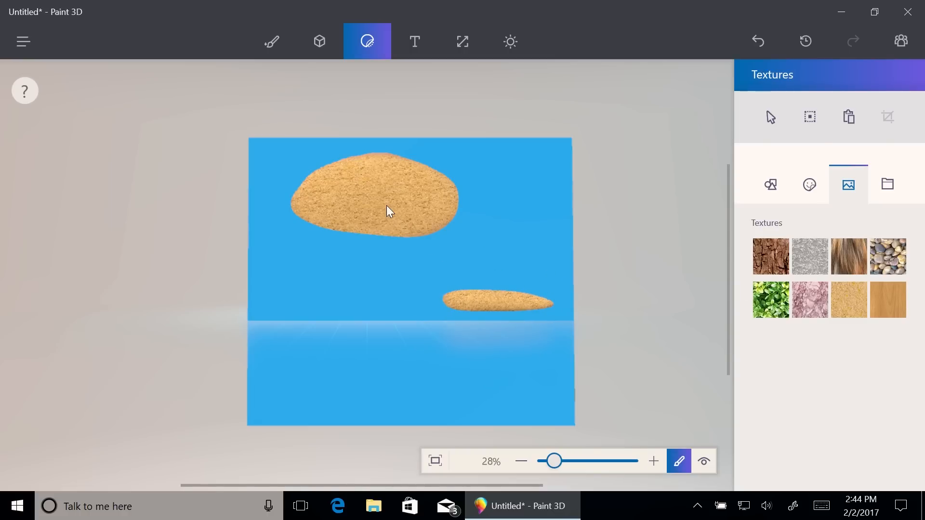
pyautogui.click(808, 117)
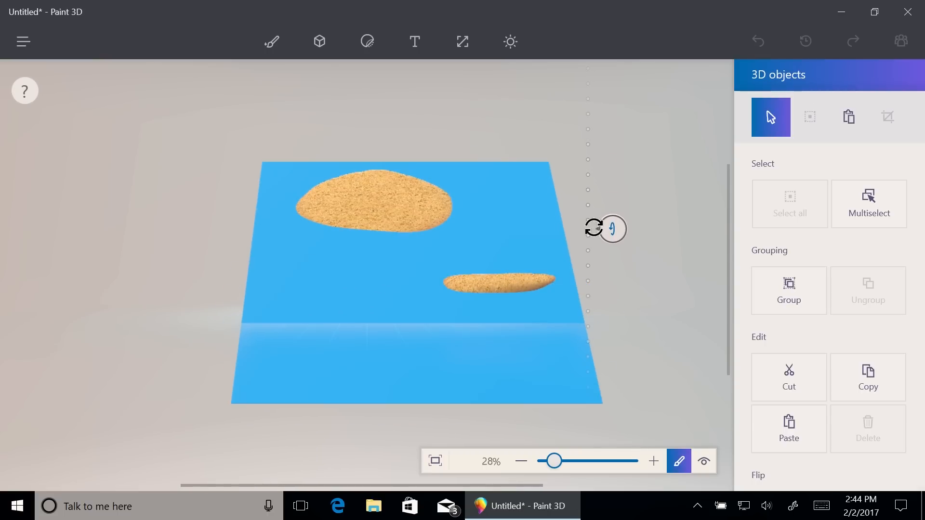
# Draw a tall thin 3D cylinder pole beside the islands and paint it light grey.
pyautogui.click(319, 41)
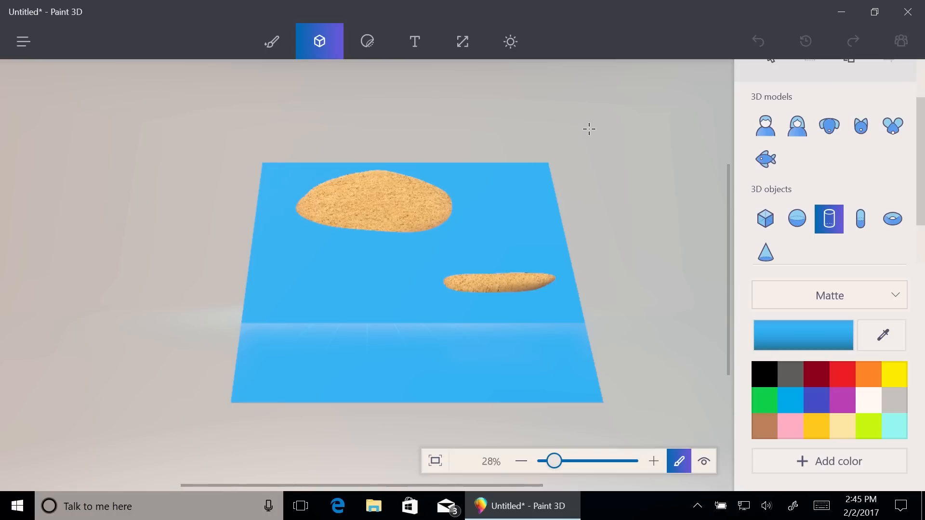
pyautogui.moveTo(592, 126); pyautogui.dragTo(596, 227)
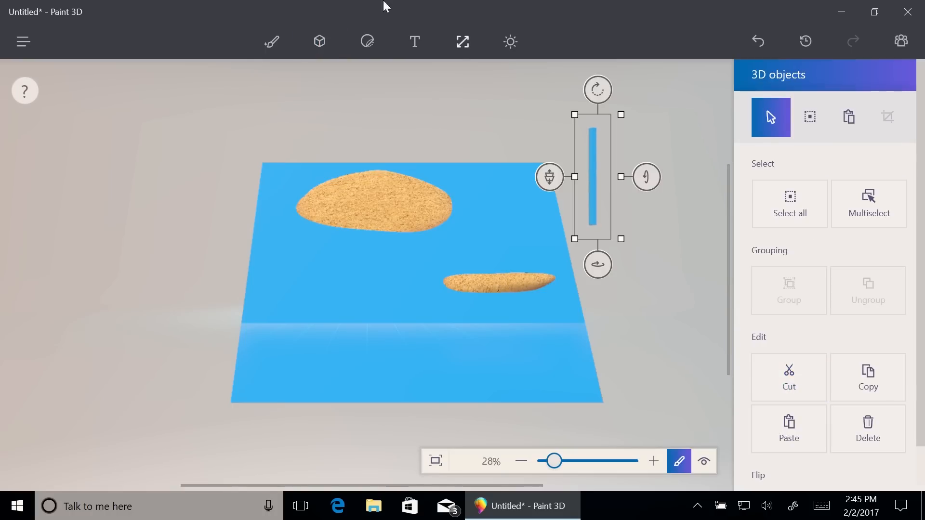
pyautogui.click(271, 41)
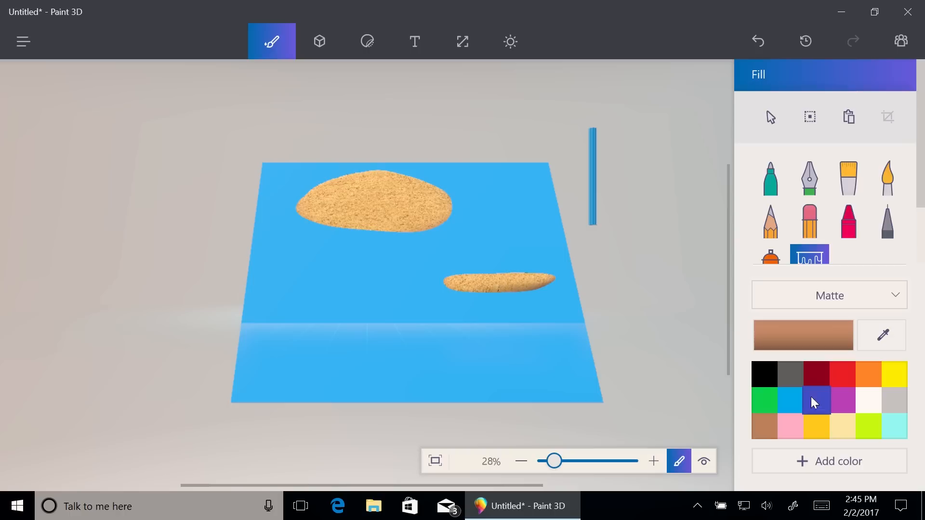
pyautogui.click(894, 399)
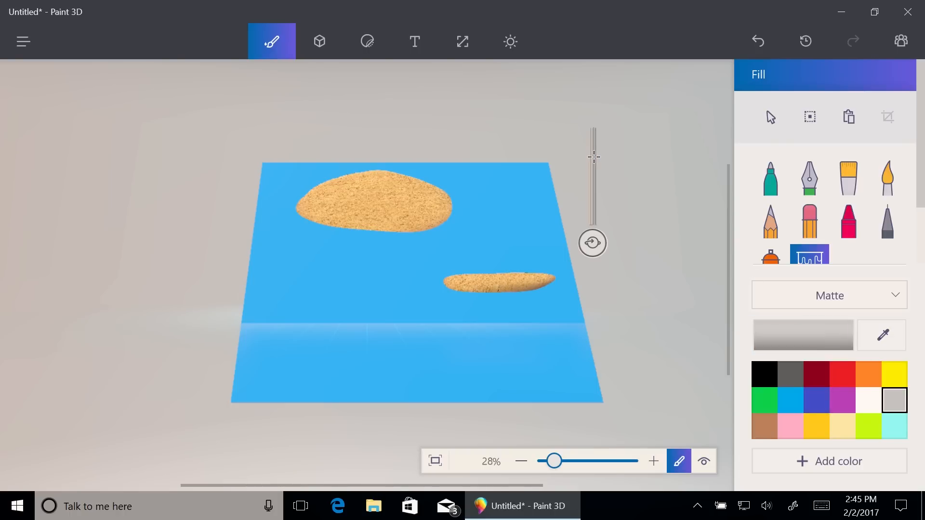
pyautogui.moveTo(382, 41)
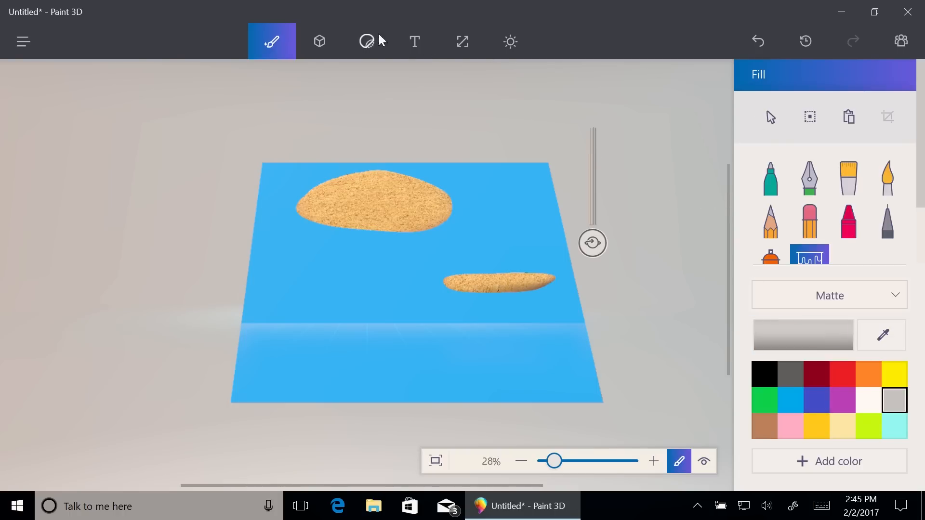
# Place a blue 3D cube on top of the grey pole.
pyautogui.click(319, 41)
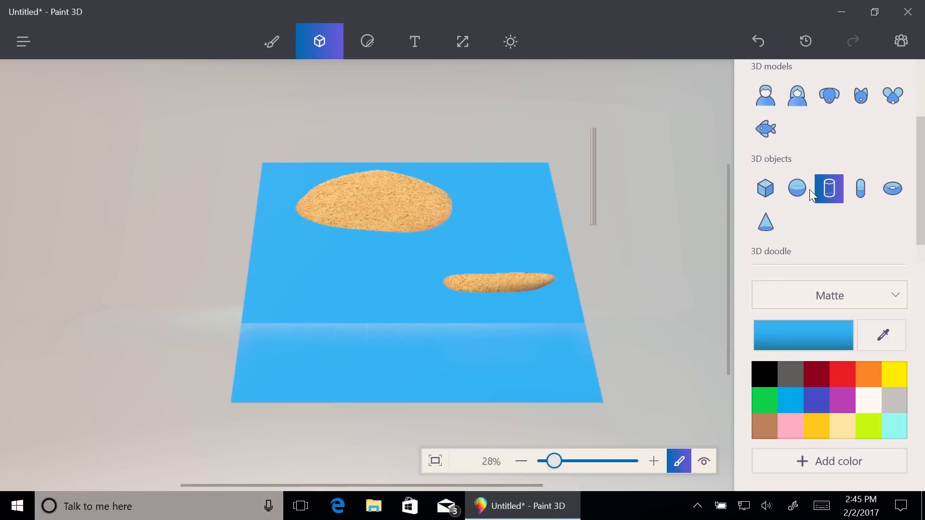
pyautogui.click(763, 188)
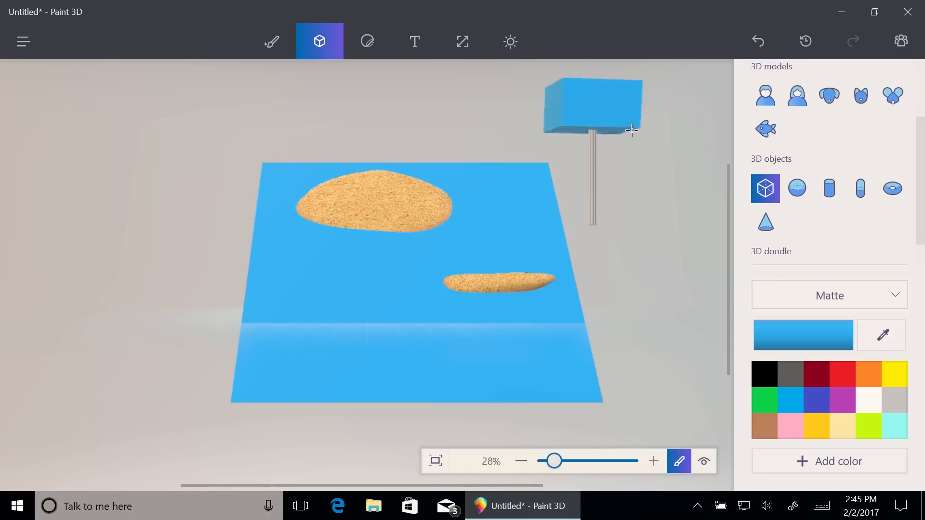
pyautogui.click(592, 108)
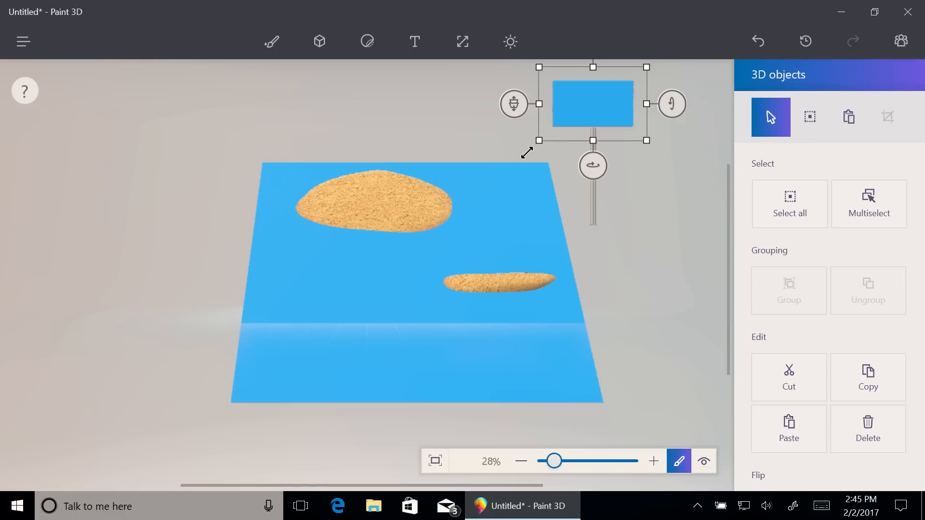
# Flatten the blue box into a thin sign board and rotate it to face forward.
pyautogui.click(868, 203)
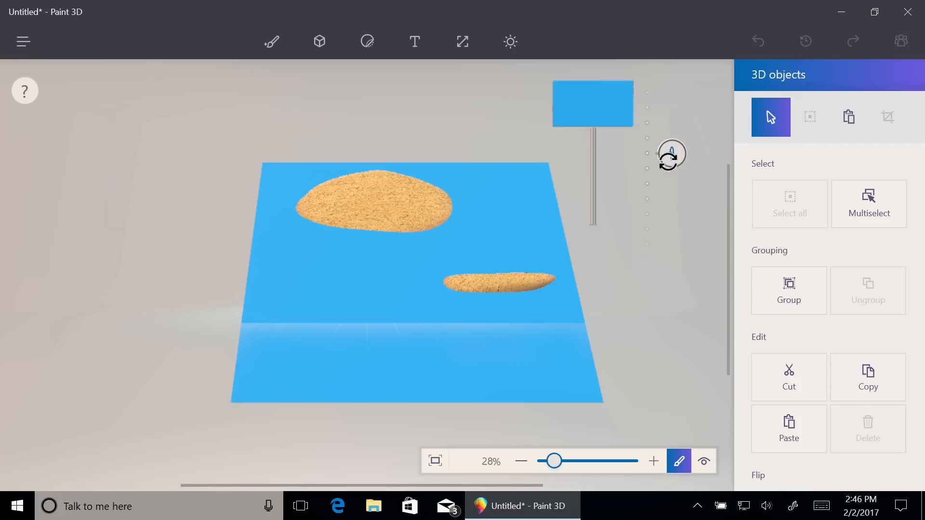
pyautogui.moveTo(671, 155); pyautogui.dragTo(670, 214)
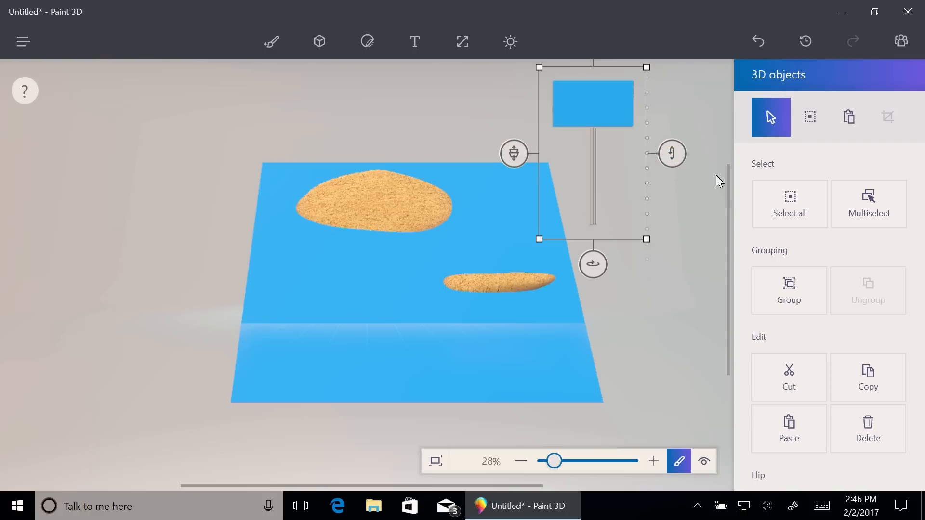
pyautogui.moveTo(638, 128)
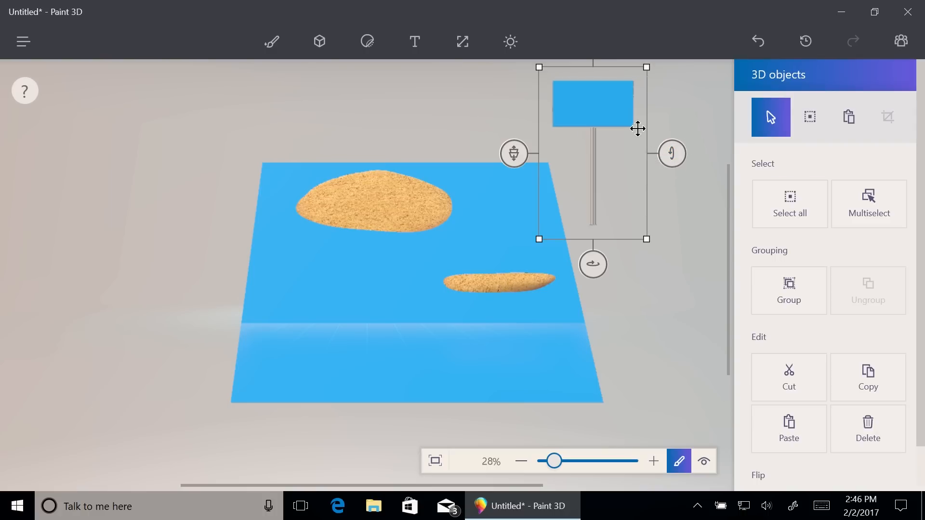
pyautogui.moveTo(597, 176)
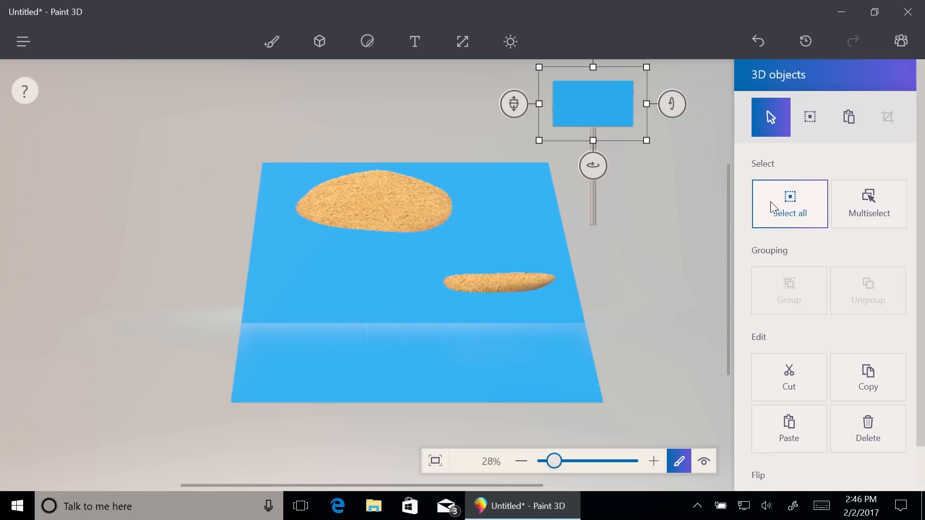
pyautogui.moveTo(750, 160)
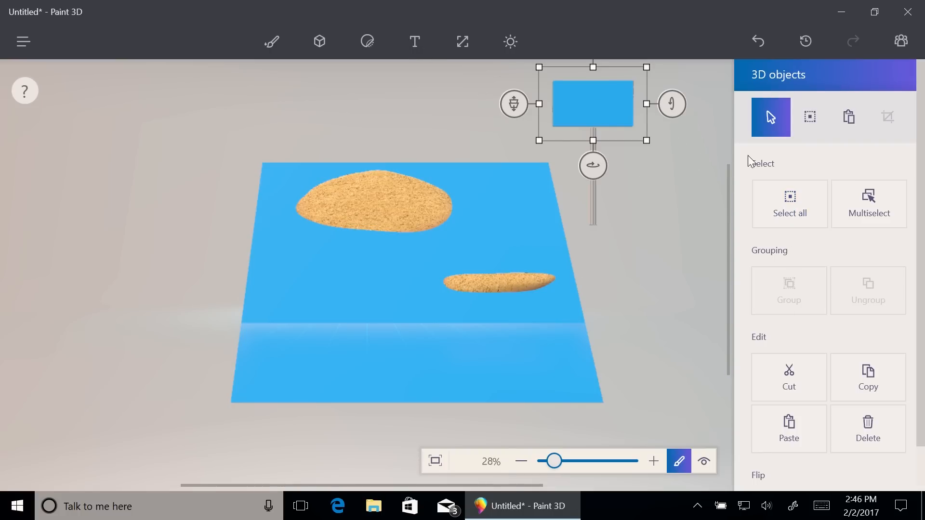
# Fill the sign board white and move the whole signpost onto the large sand island.
pyautogui.click(271, 42)
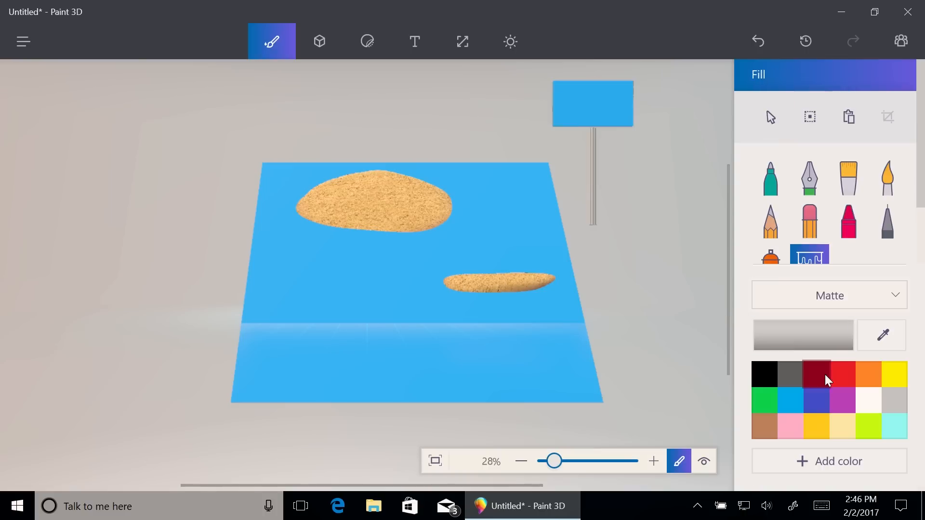
pyautogui.click(868, 399)
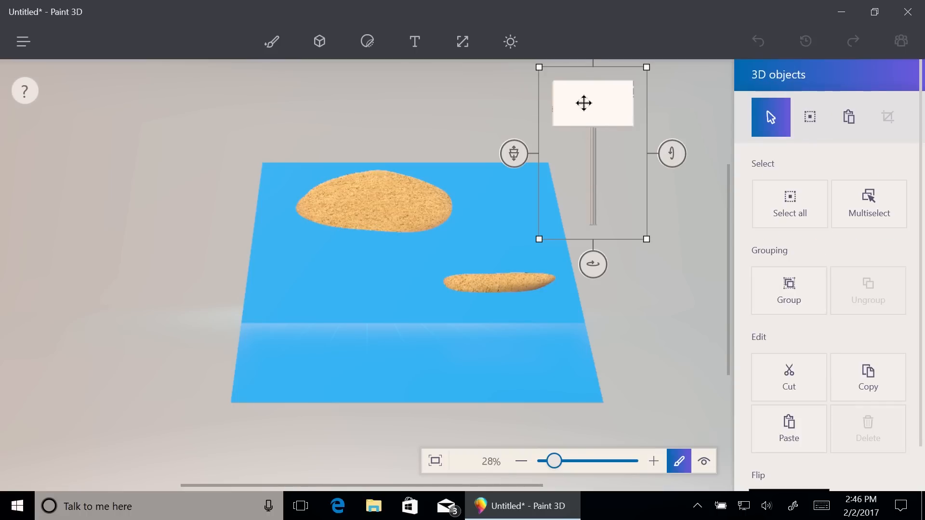
pyautogui.moveTo(583, 103); pyautogui.dragTo(364, 118)
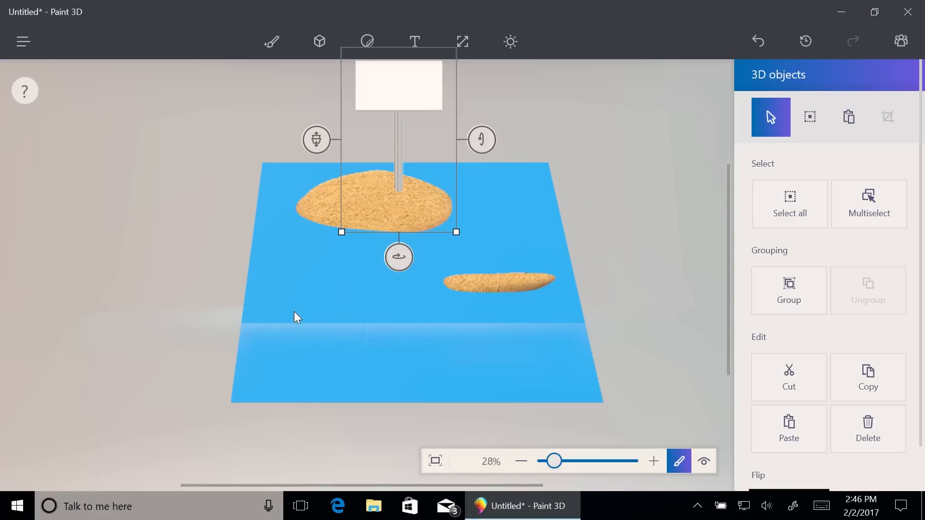
pyautogui.moveTo(551, 430)
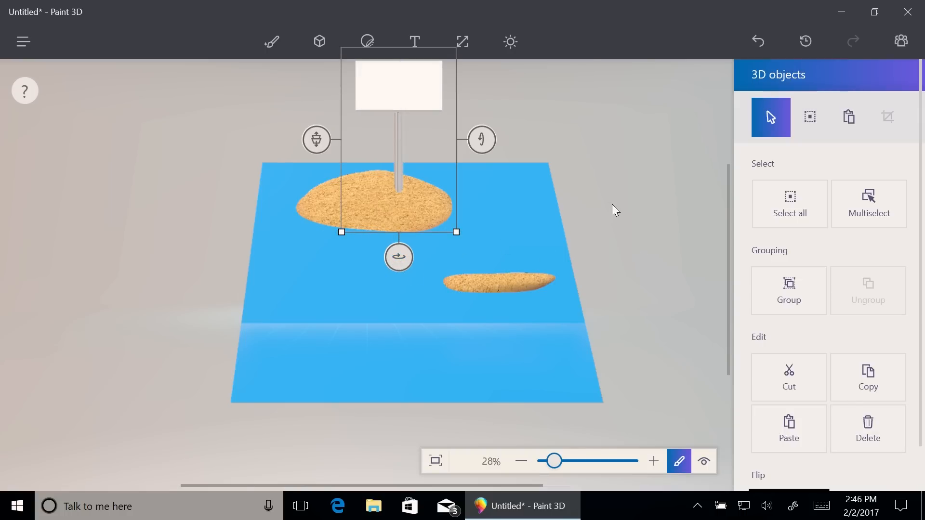
# Import the shark sign image file as a custom sticker into the scene.
pyautogui.click(271, 42)
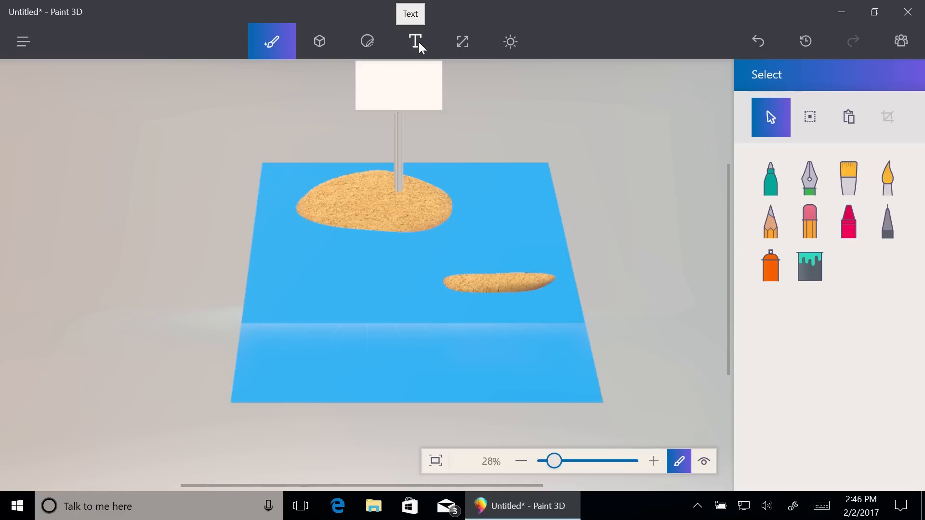
pyautogui.moveTo(569, 90)
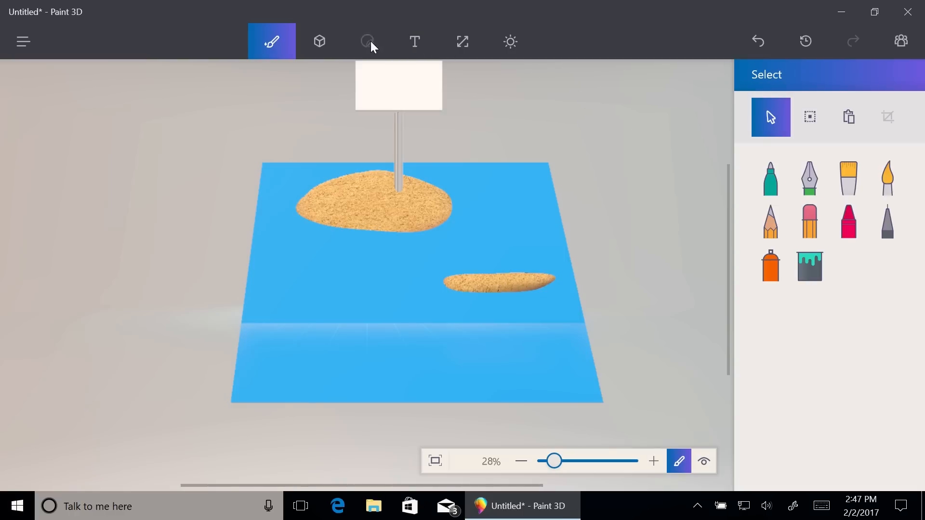
pyautogui.click(367, 41)
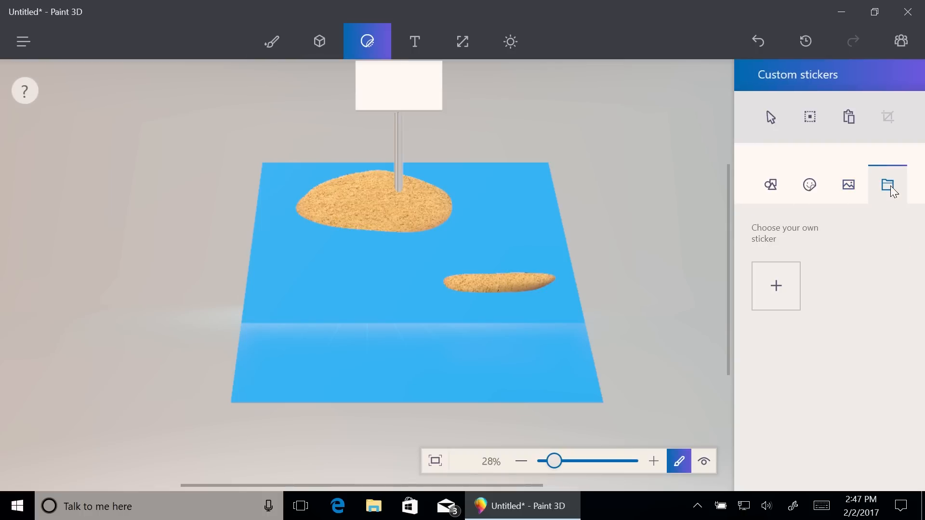
pyautogui.moveTo(775, 286)
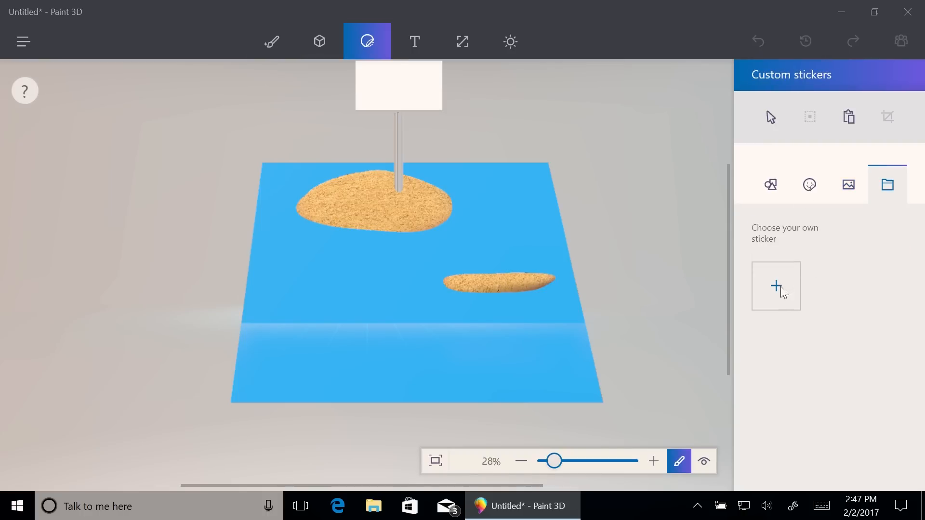
pyautogui.click(774, 286)
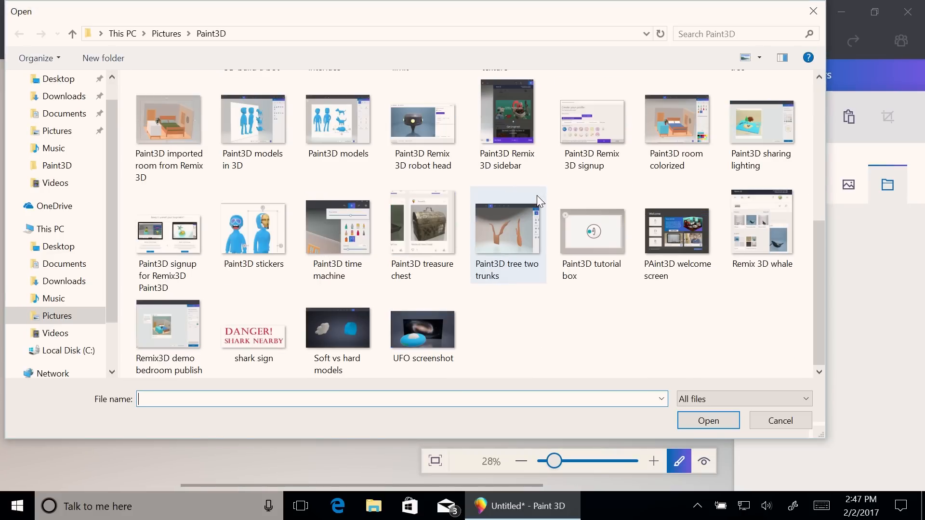
pyautogui.click(254, 329)
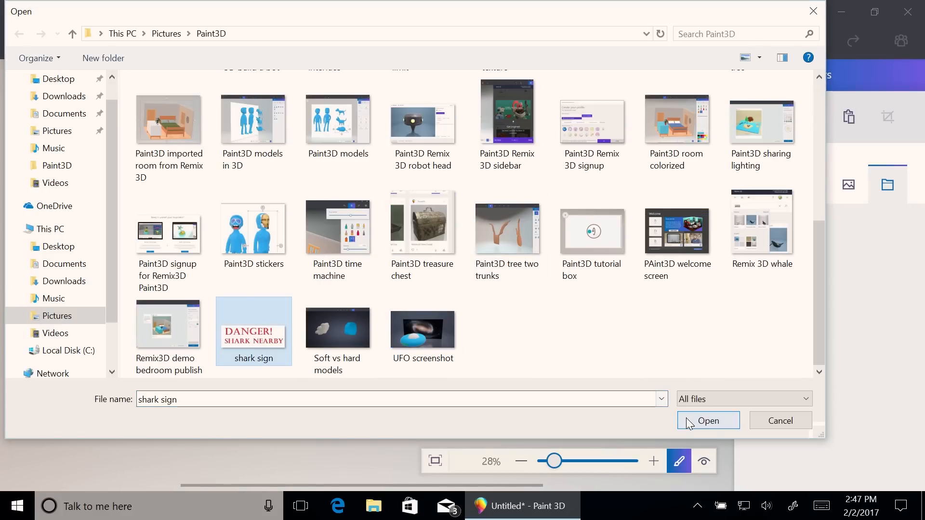
pyautogui.click(707, 421)
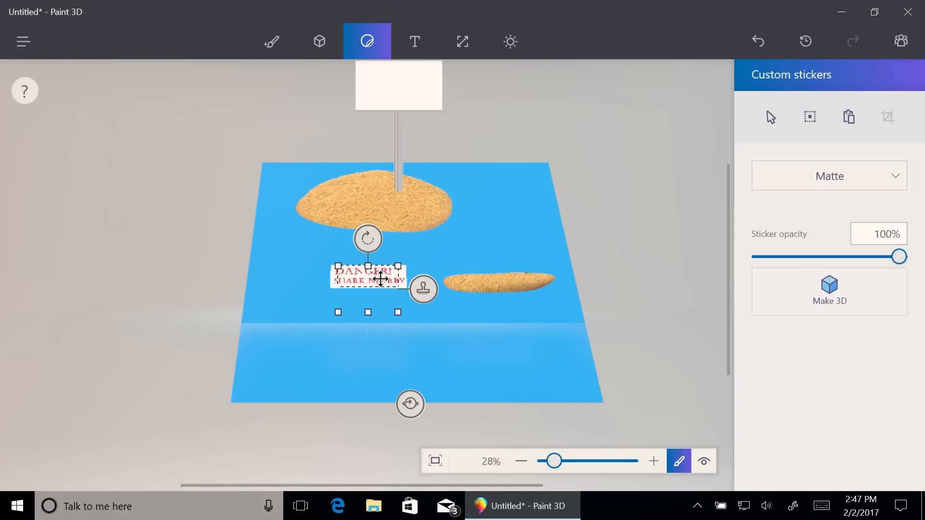
# Move the DANGER! SHARK NEARBY sticker onto the white board and stretch it to fill it.
pyautogui.moveTo(367, 277); pyautogui.dragTo(386, 77)
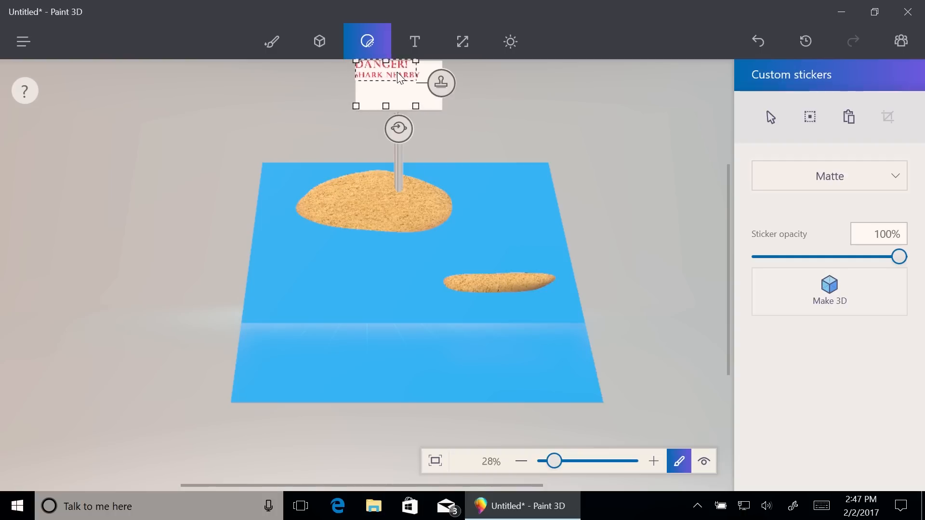
pyautogui.moveTo(415, 106); pyautogui.dragTo(491, 106)
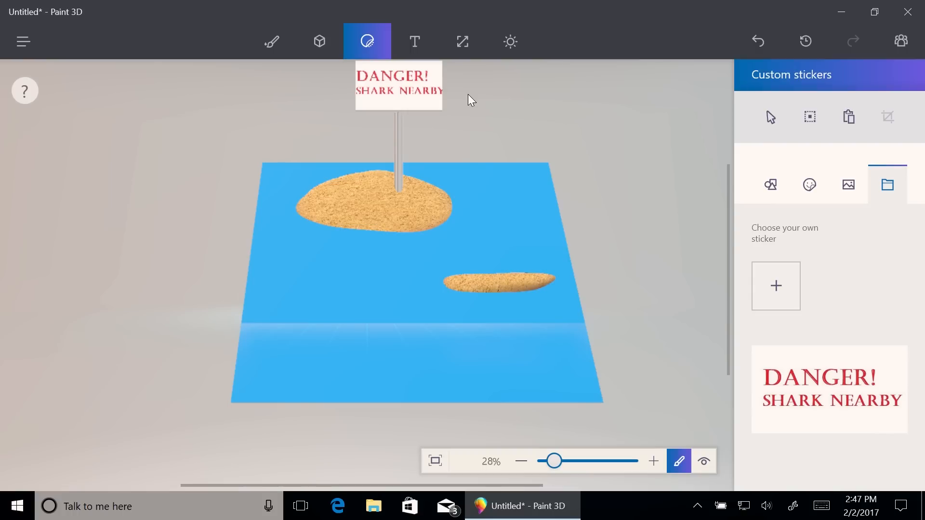
pyautogui.moveTo(610, 129)
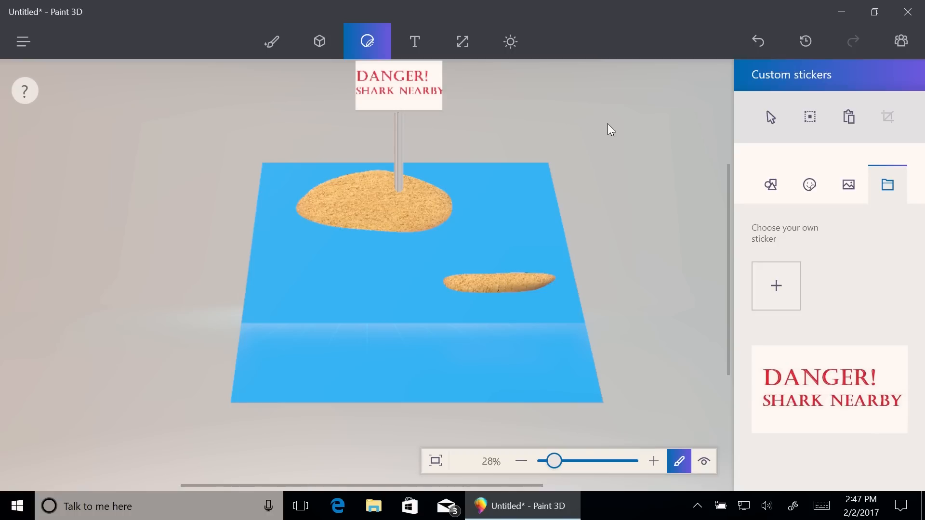
pyautogui.moveTo(673, 140)
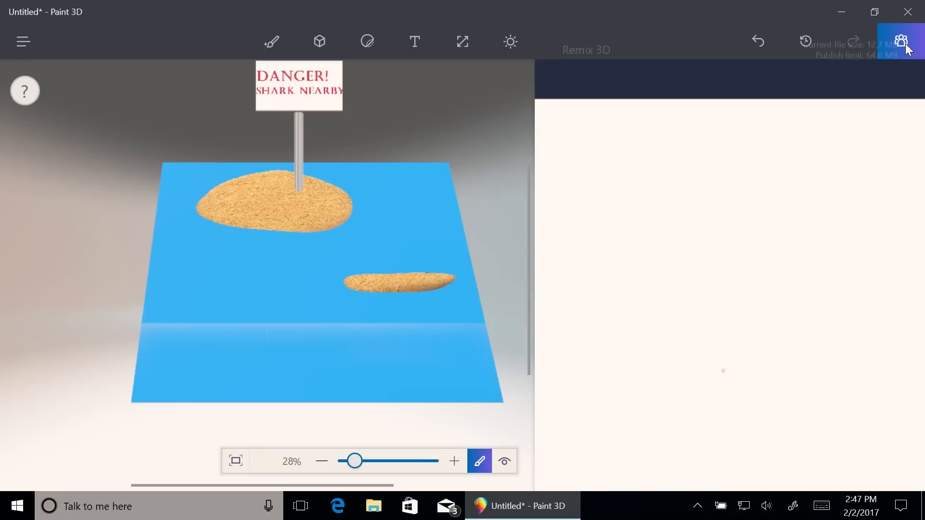
# Search Remix 3D for 'shark' and scroll the results to the Hammerhead Shark model.
pyautogui.click(900, 41)
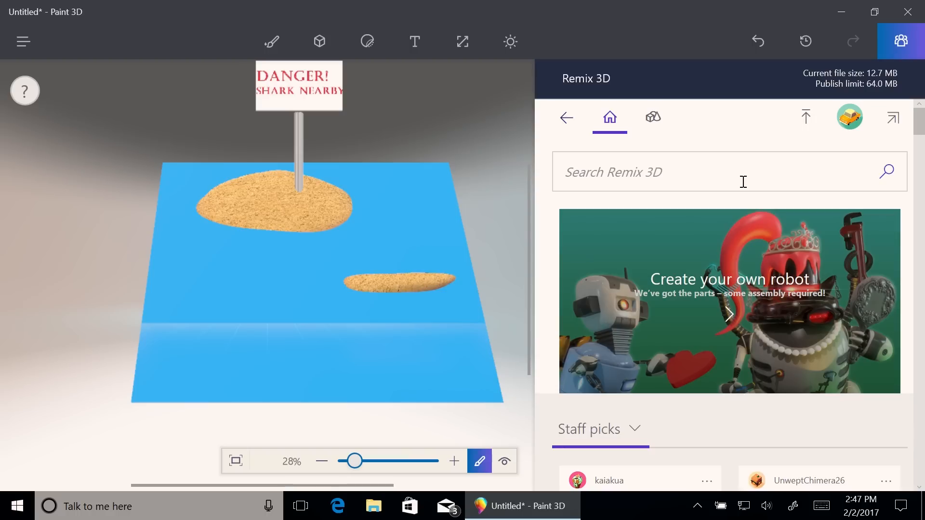
pyautogui.moveTo(733, 182)
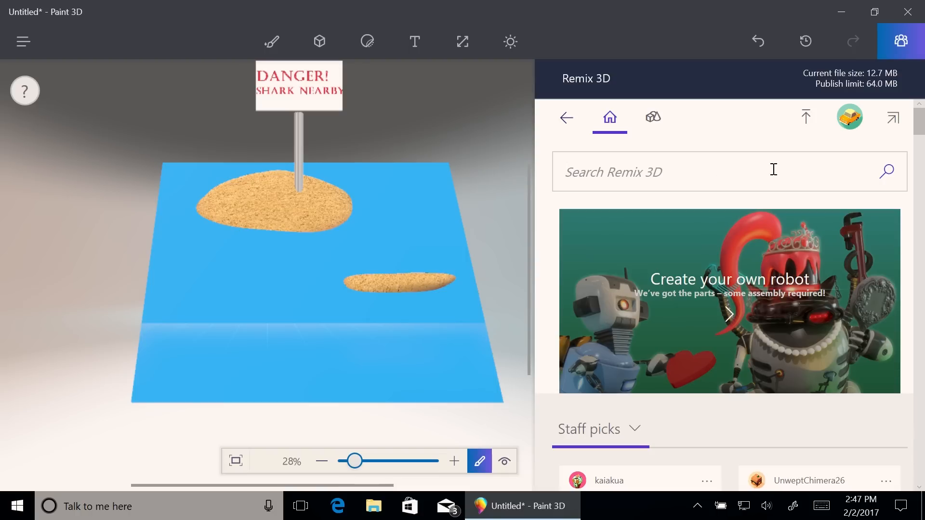
pyautogui.write('shark')
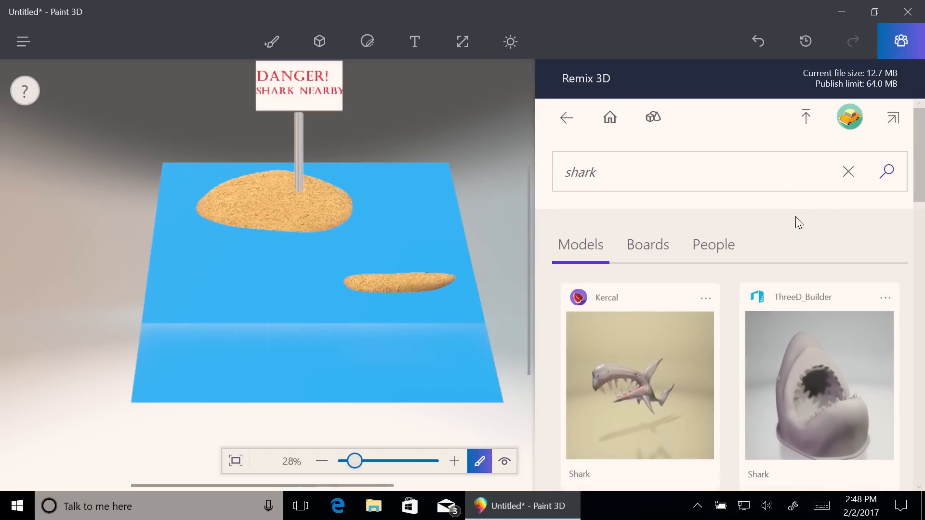
pyautogui.scroll(-3)
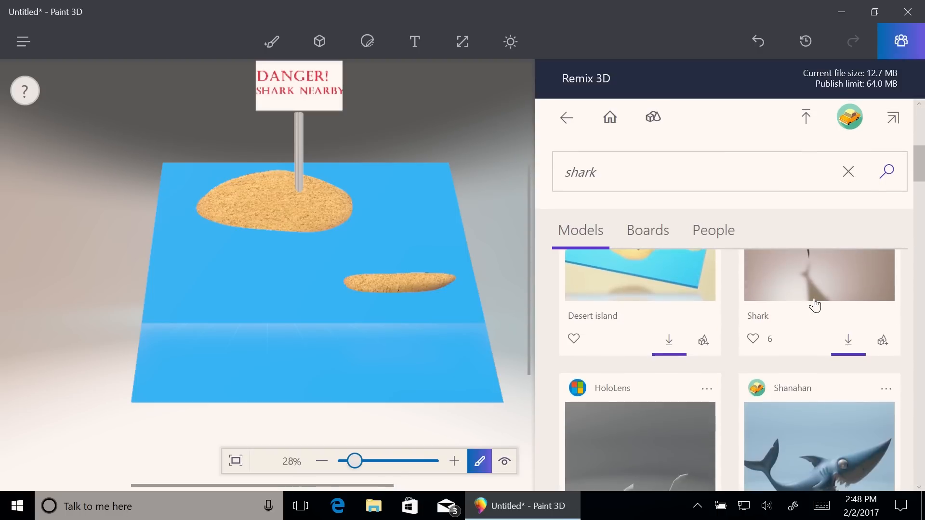
pyautogui.scroll(-3)
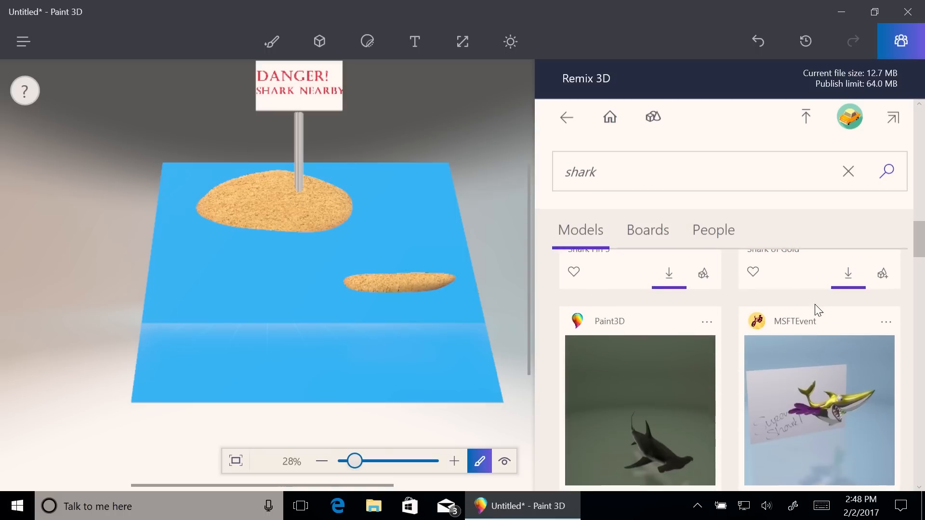
pyautogui.scroll(-3)
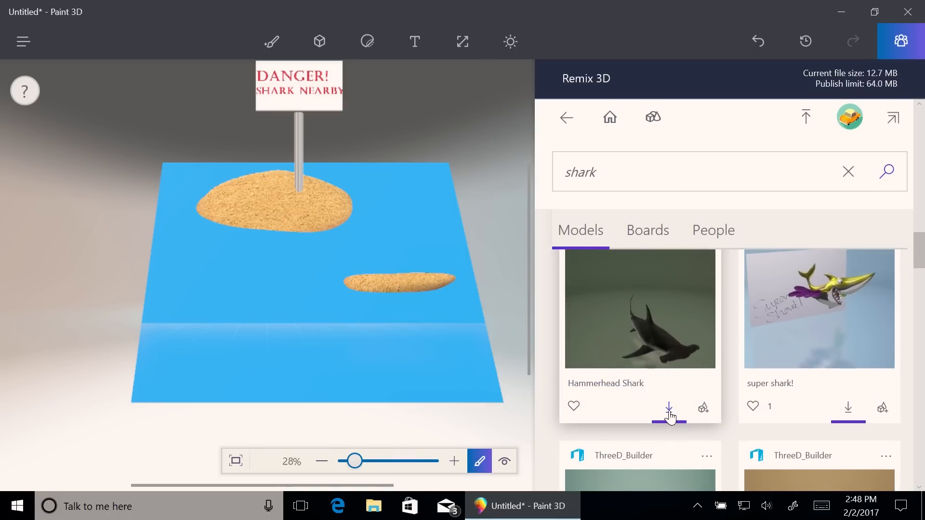
# Download the Hammerhead Shark into the sea, enlarge it, and close the Remix 3D panel.
pyautogui.click(668, 406)
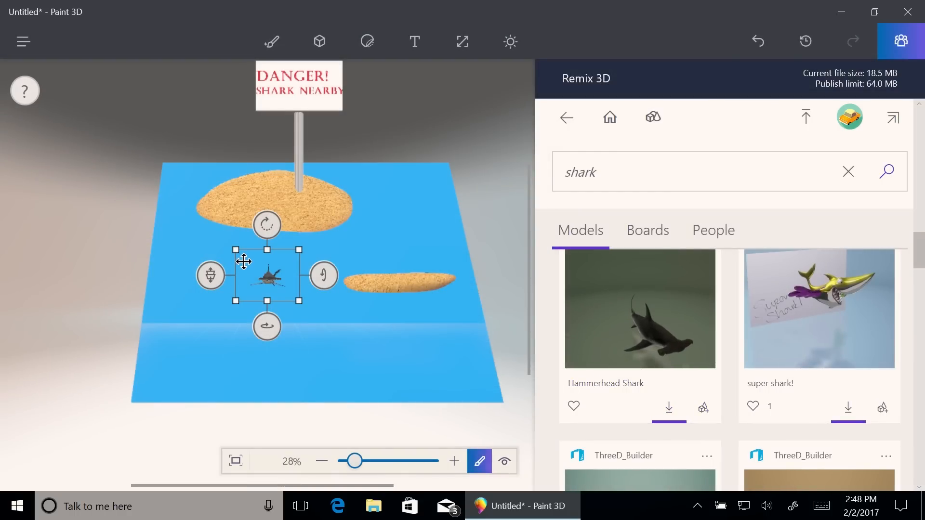
pyautogui.moveTo(269, 277); pyautogui.dragTo(247, 286)
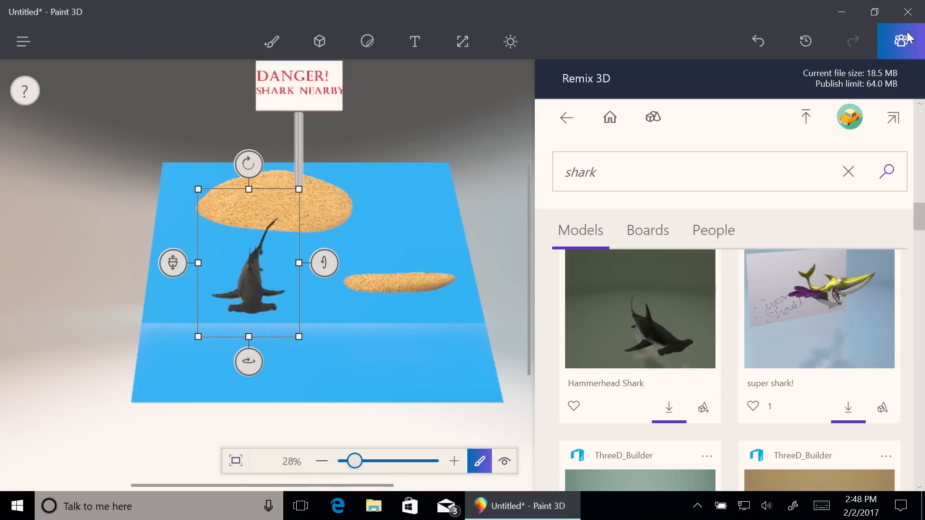
pyautogui.click(367, 41)
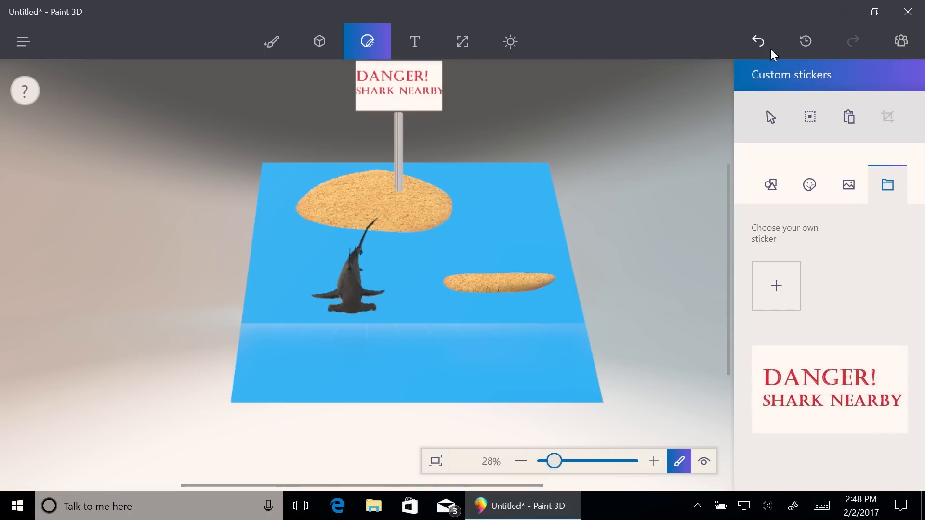
# Sink the hammerhead shark partly below the water so mainly its fin breaks the surface.
pyautogui.click(809, 116)
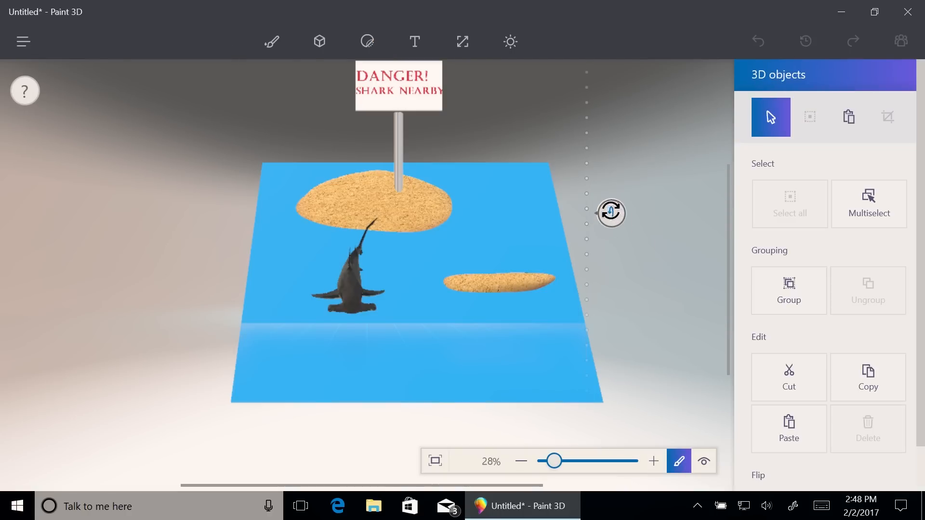
pyautogui.moveTo(610, 212); pyautogui.dragTo(610, 128)
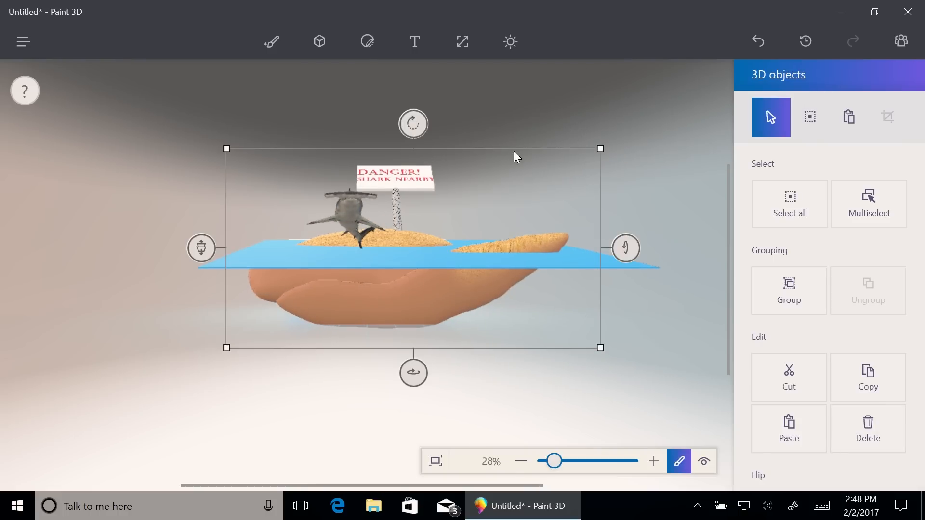
pyautogui.click(366, 41)
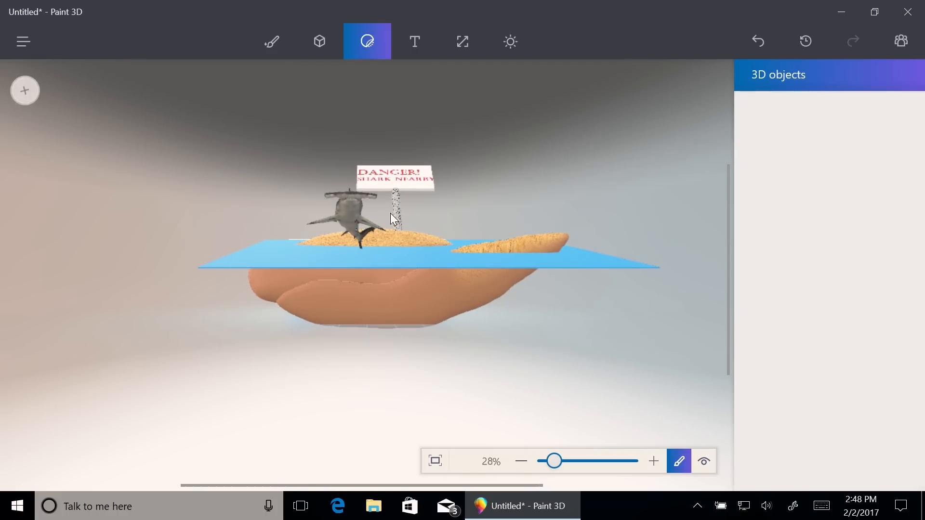
pyautogui.click(345, 227)
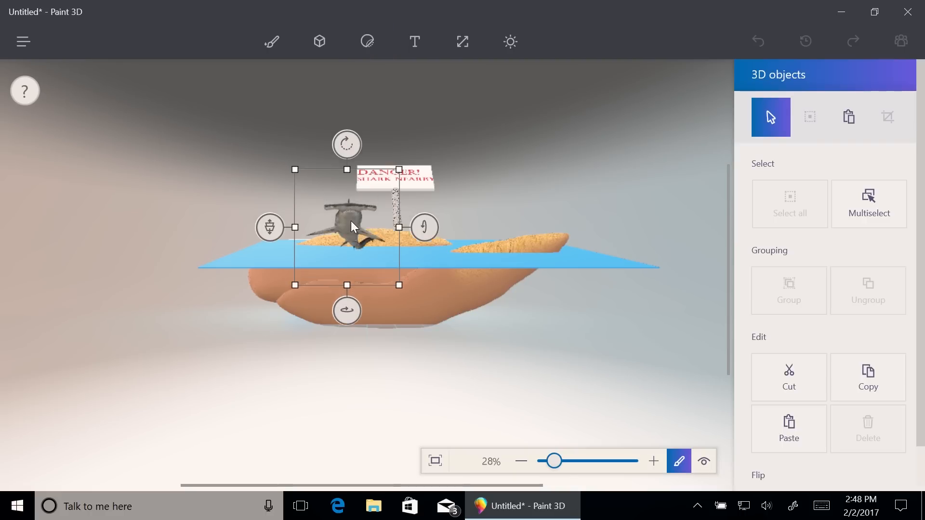
pyautogui.moveTo(351, 228); pyautogui.dragTo(351, 254)
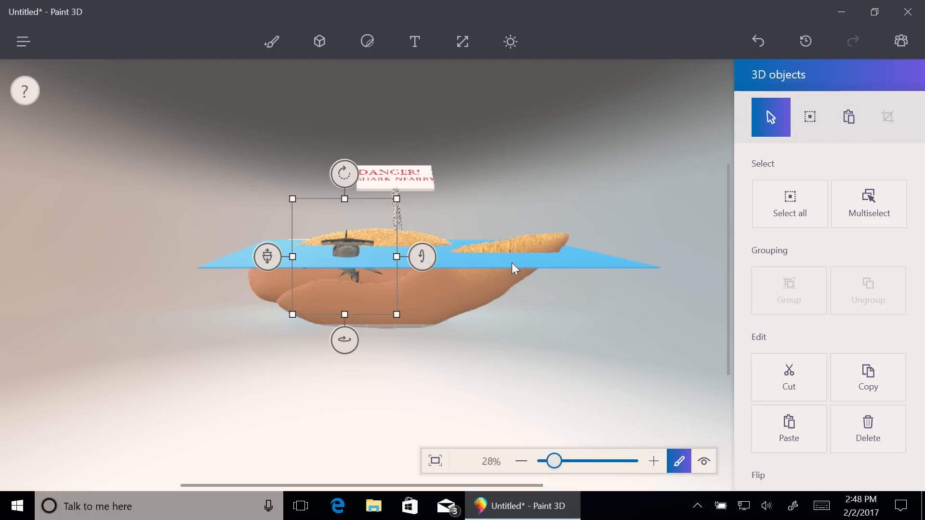
pyautogui.moveTo(641, 167)
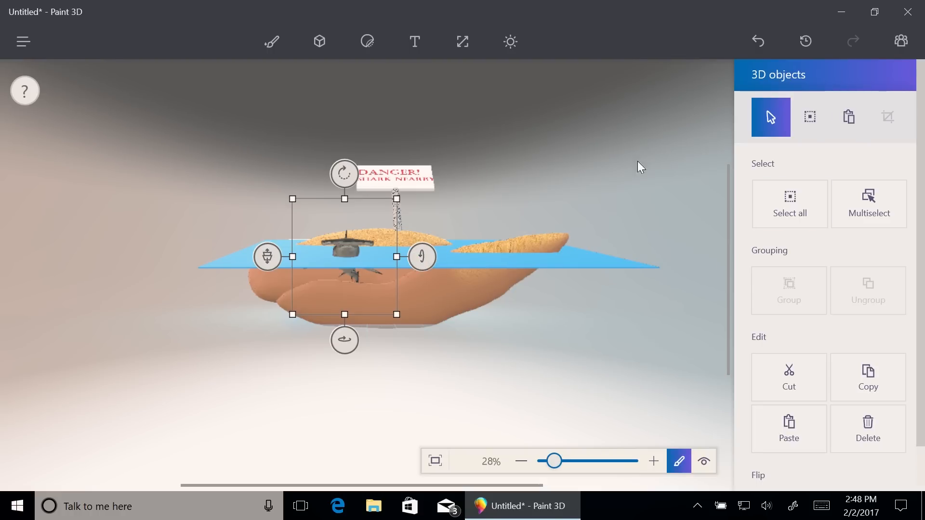
pyautogui.moveTo(793, 87)
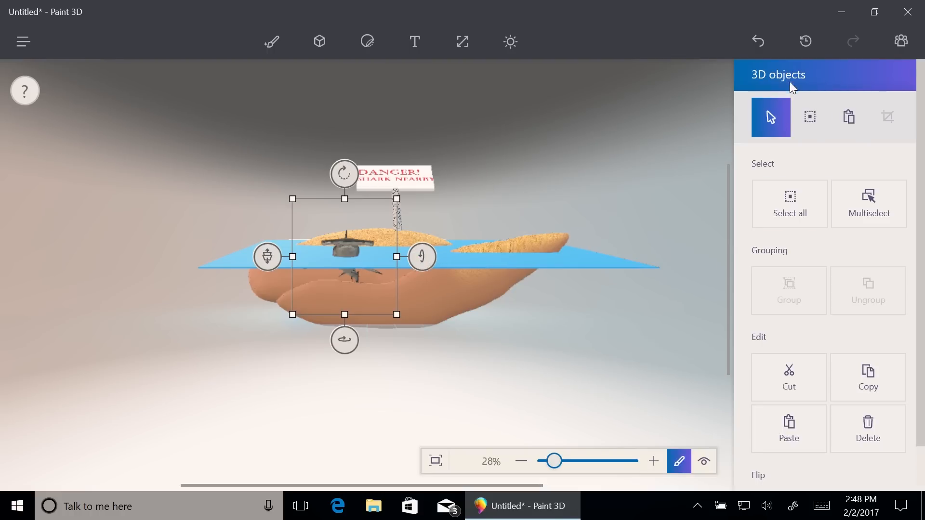
pyautogui.click(809, 116)
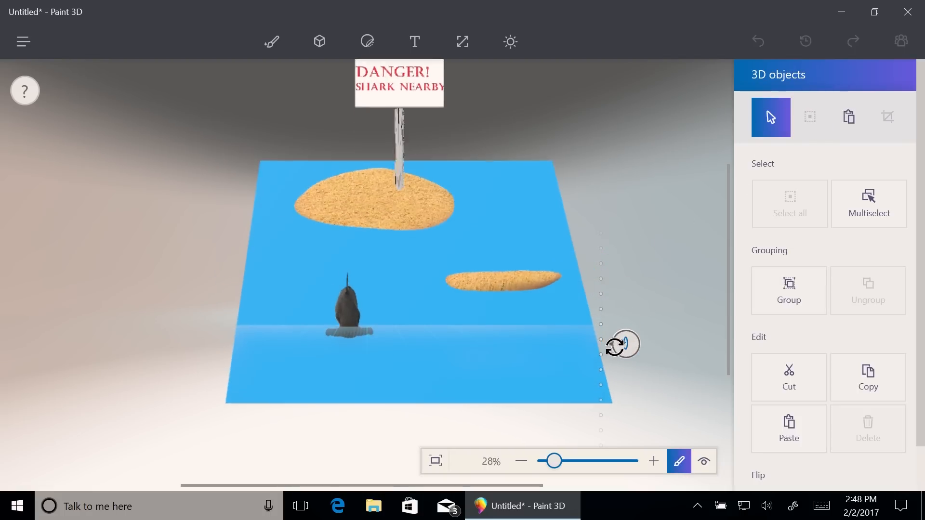
# Search Remix 3D for 'palm tree', insert the Palm Tree and stand it on the small island.
pyautogui.click(899, 42)
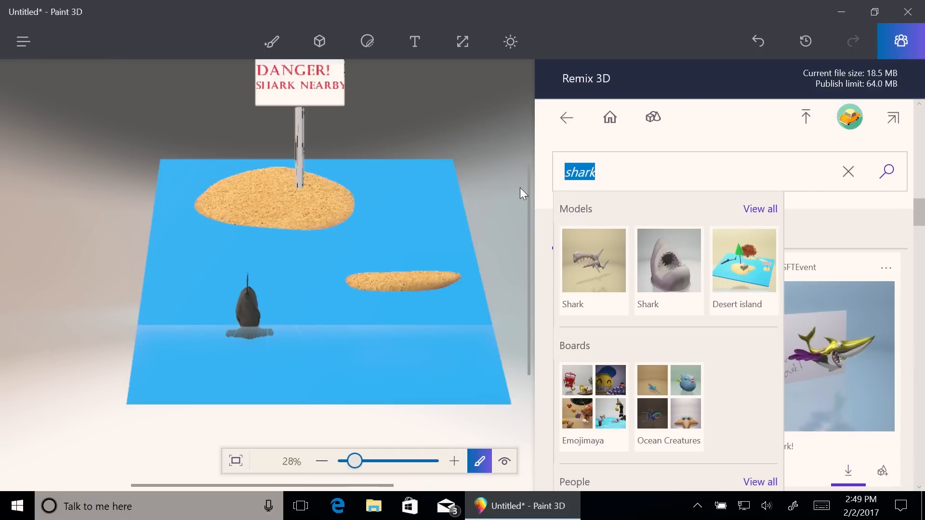
pyautogui.write('palm tree')
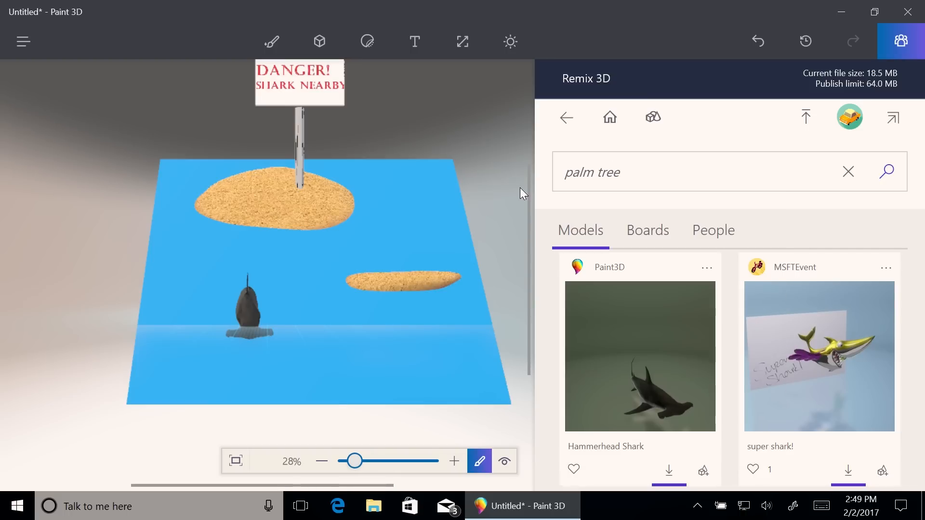
pyautogui.scroll(-3)
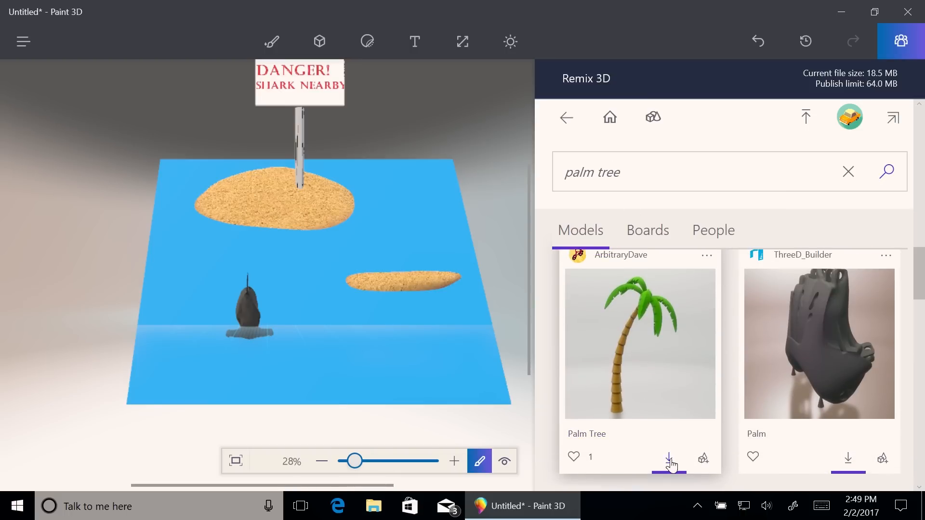
pyautogui.click(668, 459)
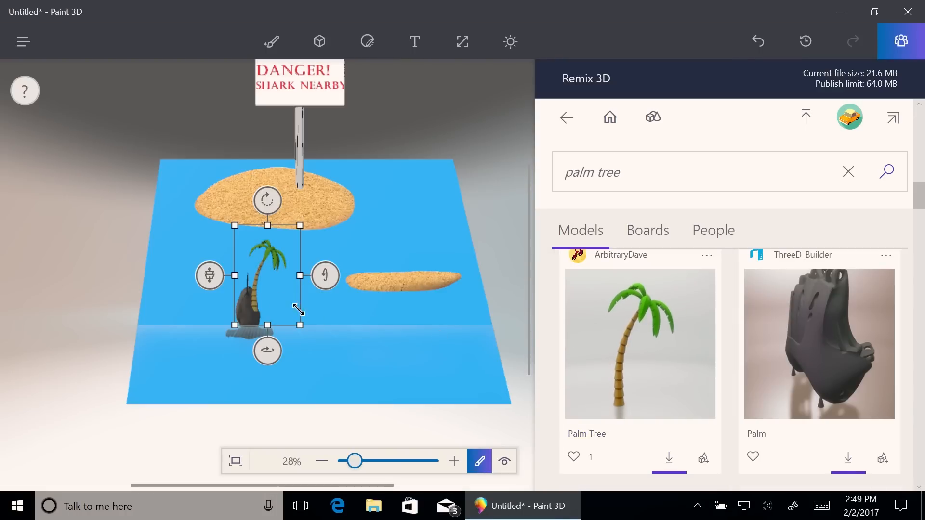
pyautogui.moveTo(267, 274); pyautogui.dragTo(414, 242)
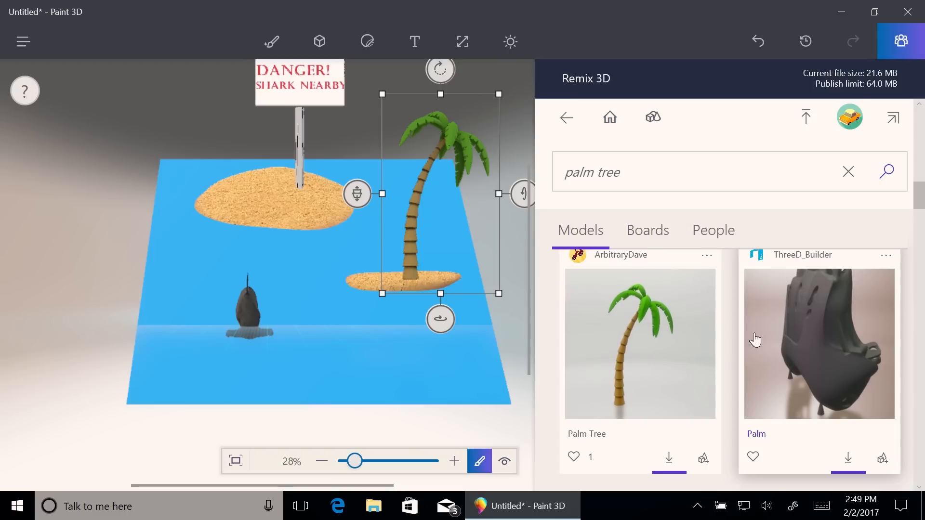
pyautogui.moveTo(757, 338)
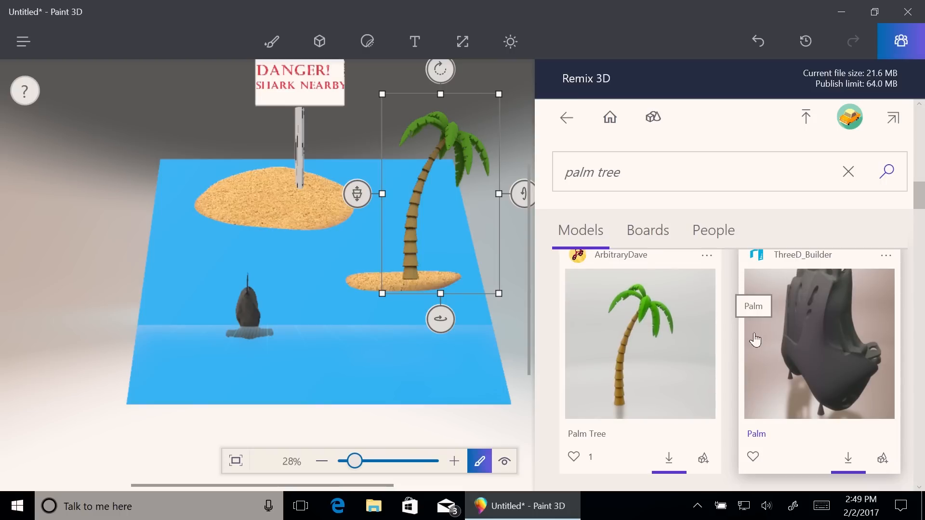
pyautogui.moveTo(705, 341)
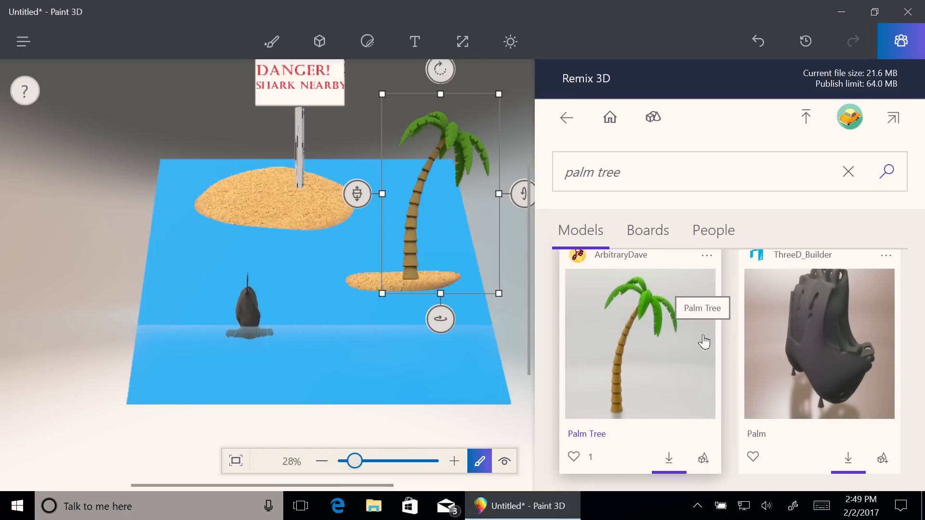
pyautogui.moveTo(714, 150)
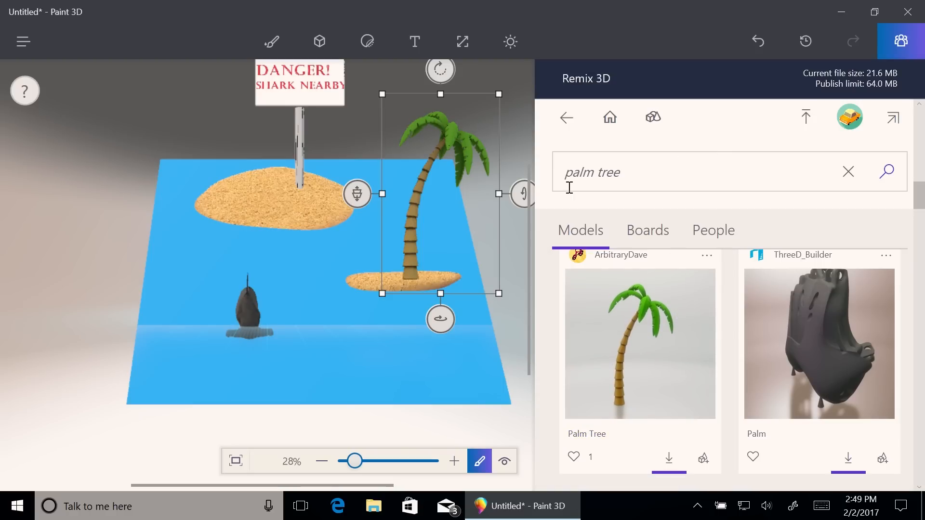
# Open the hamburger file menu and close it again without choosing anything.
pyautogui.click(22, 42)
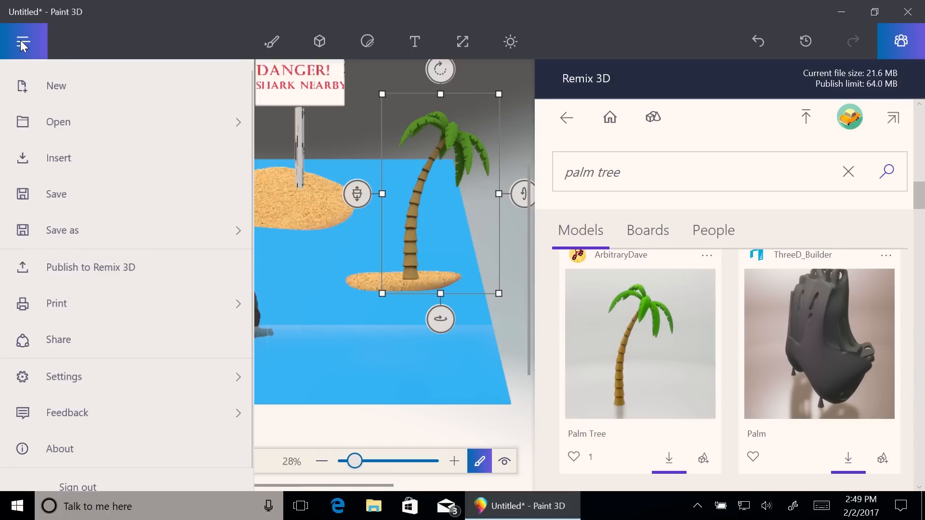
pyautogui.moveTo(728, 59)
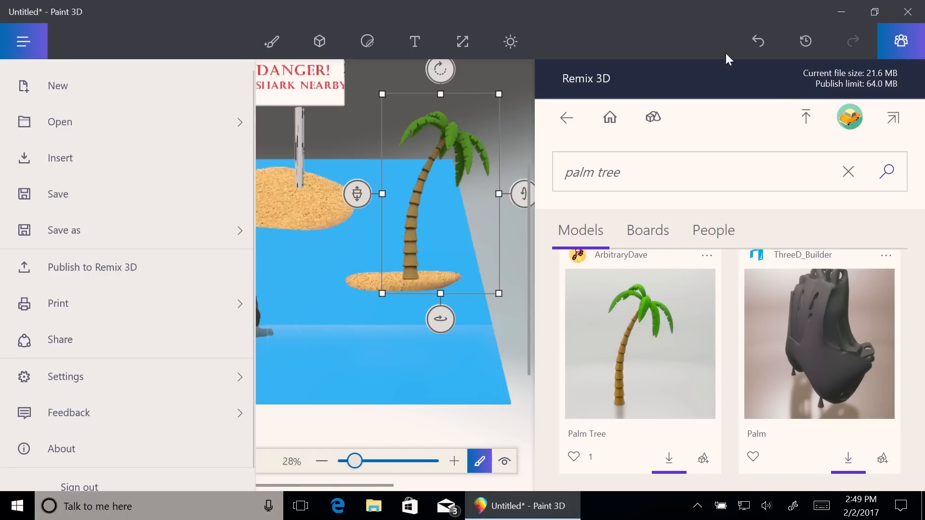
pyautogui.click(23, 42)
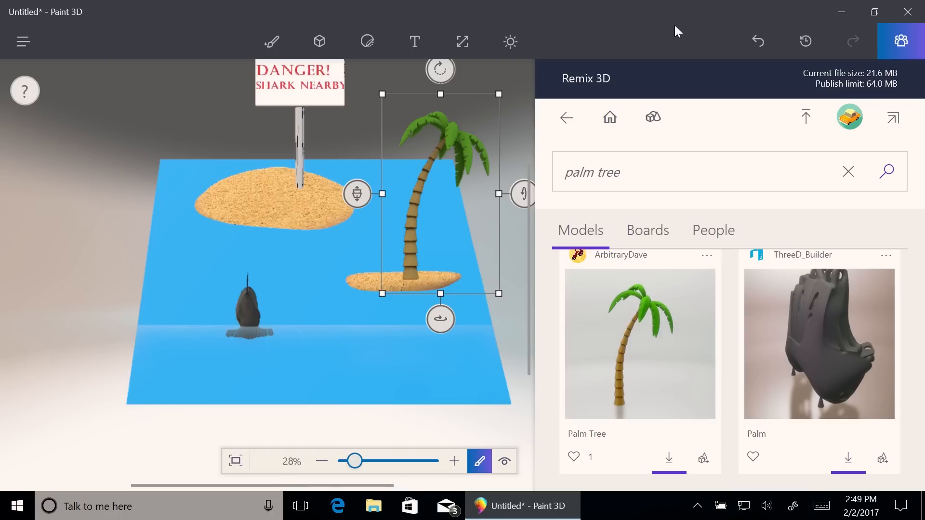
pyautogui.moveTo(803, 69)
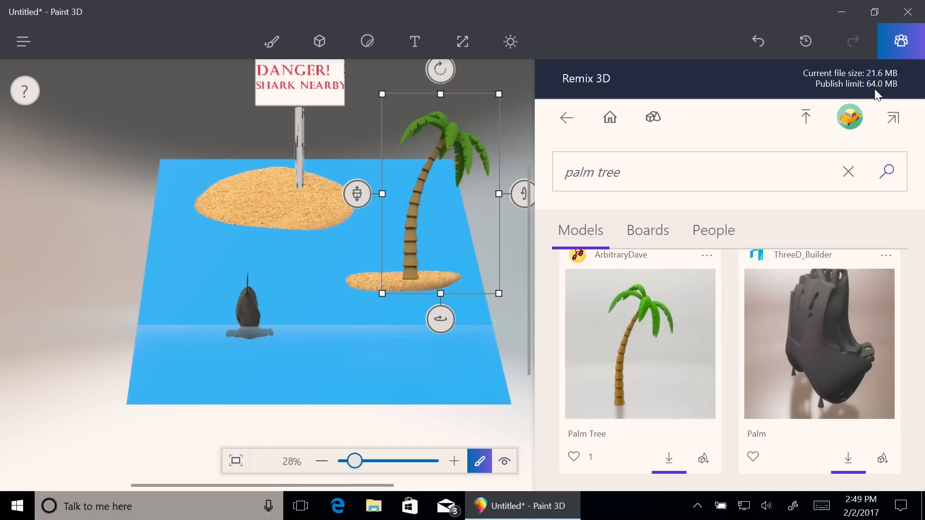
pyautogui.moveTo(858, 83)
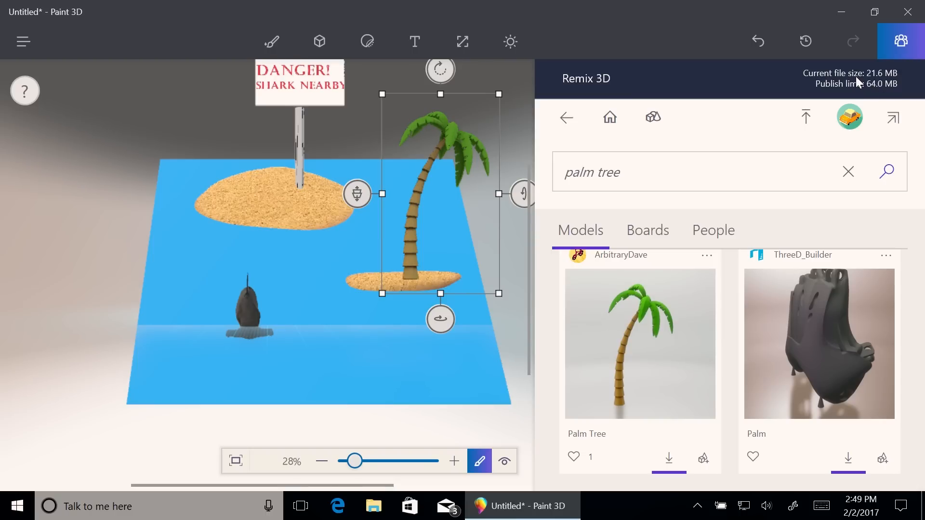
pyautogui.moveTo(872, 96)
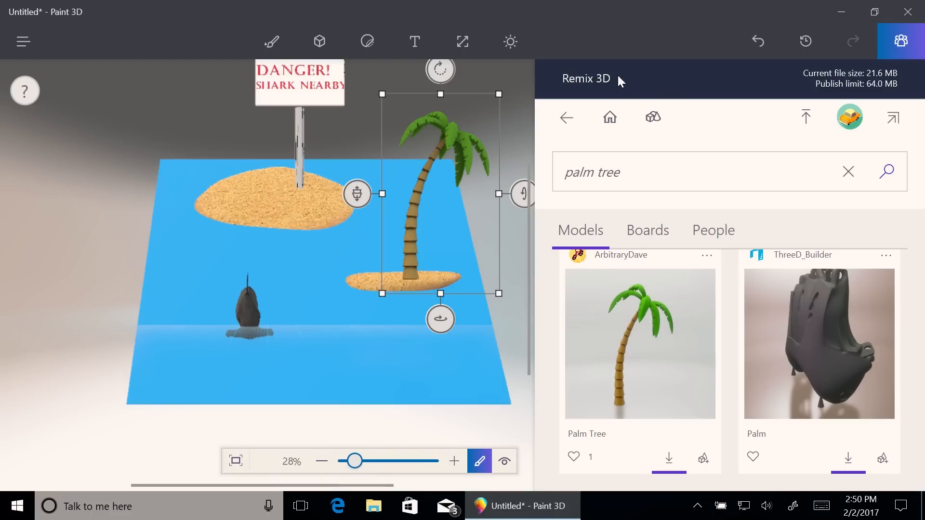
pyautogui.moveTo(797, 99)
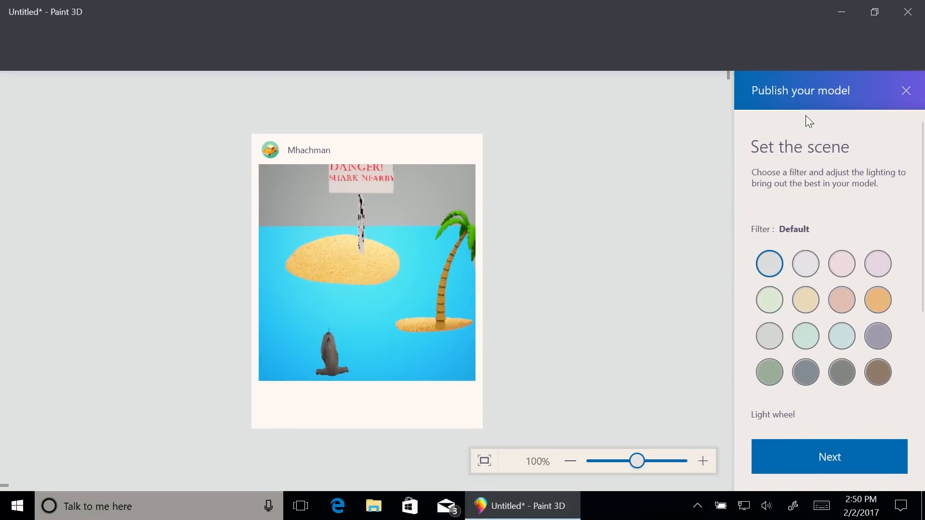
# Try the Spearmint and Aqua filters, settle on Sky, and continue to the details step.
pyautogui.click(769, 300)
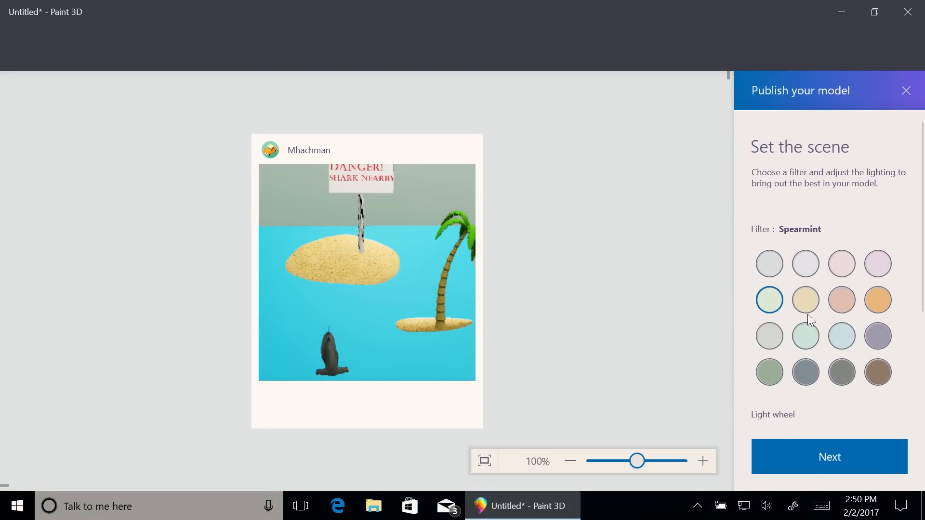
pyautogui.click(804, 335)
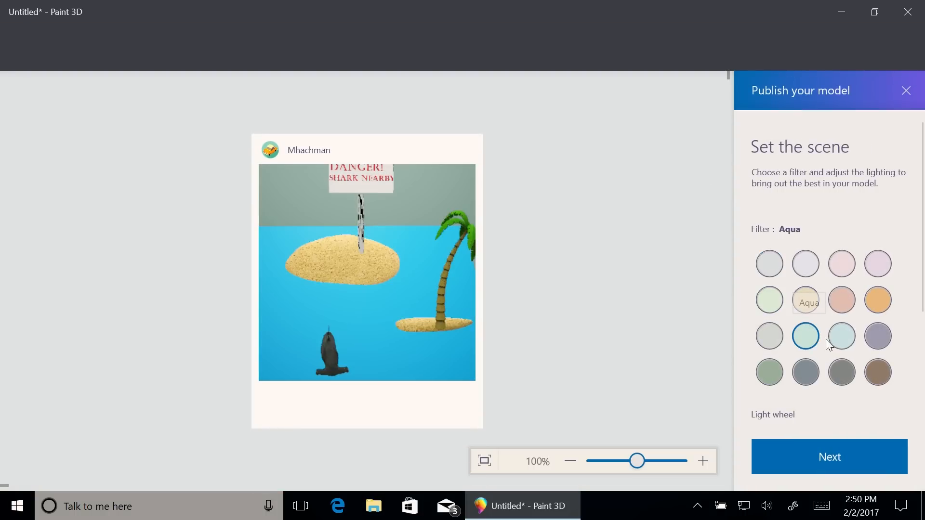
pyautogui.click(841, 336)
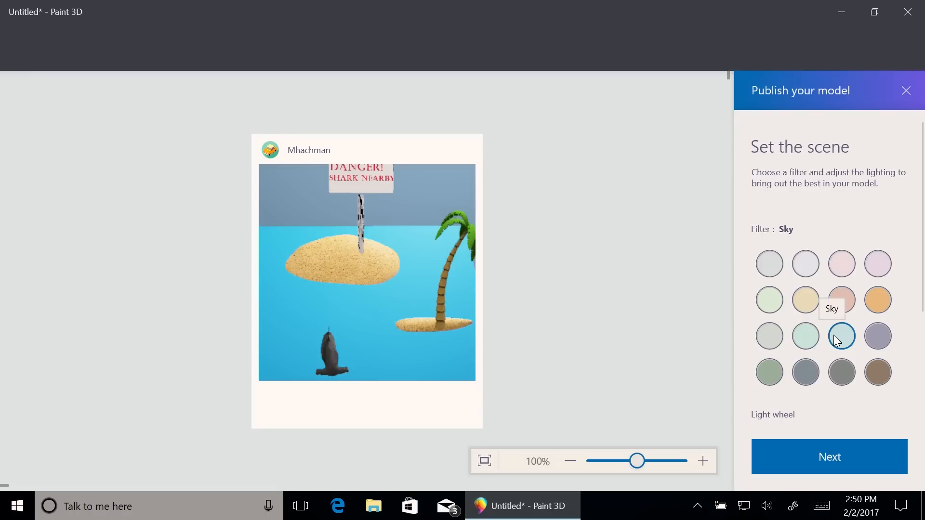
pyautogui.click(829, 456)
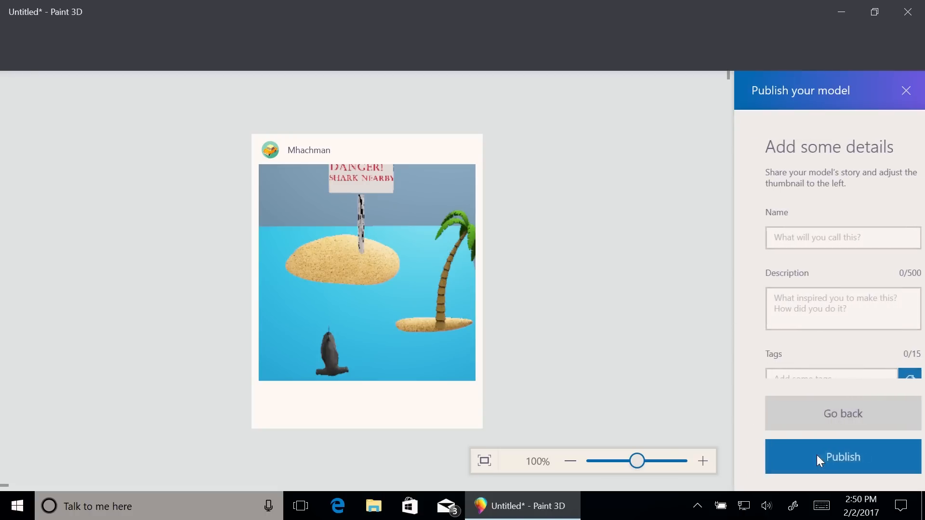
# Name the model 'island scene'.
pyautogui.click(829, 238)
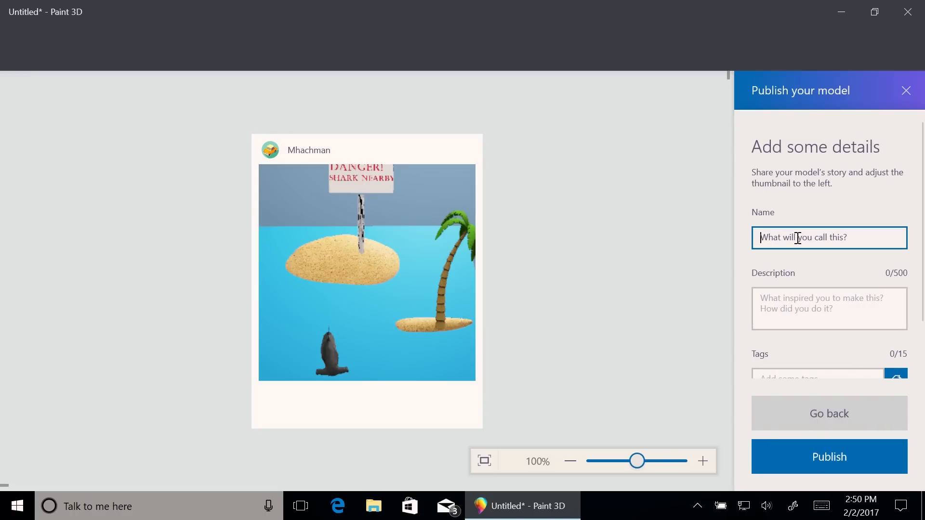
pyautogui.write('i')
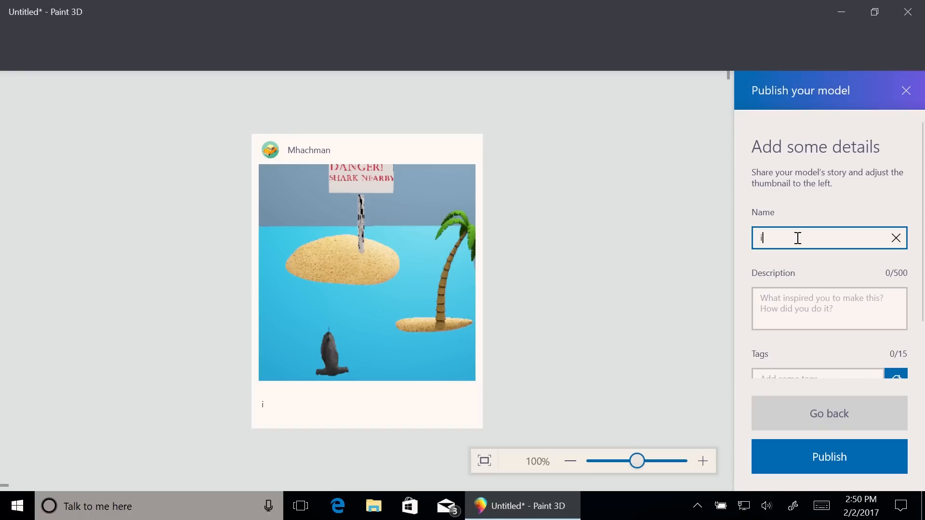
pyautogui.write('land')
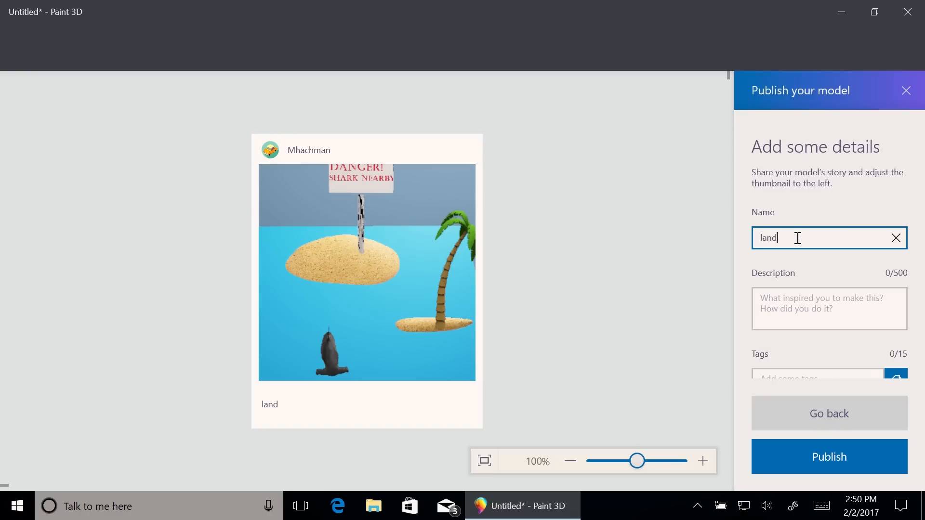
pyautogui.write('island s')
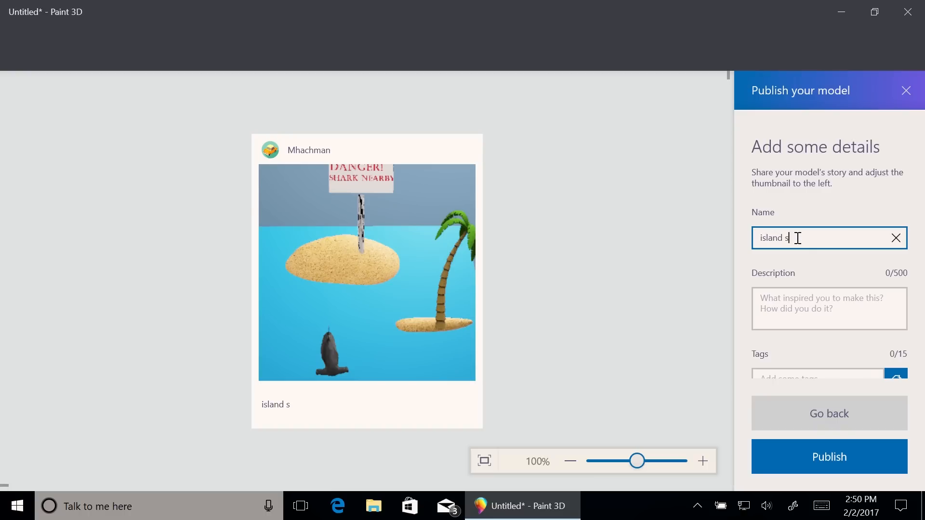
pyautogui.write('cene')
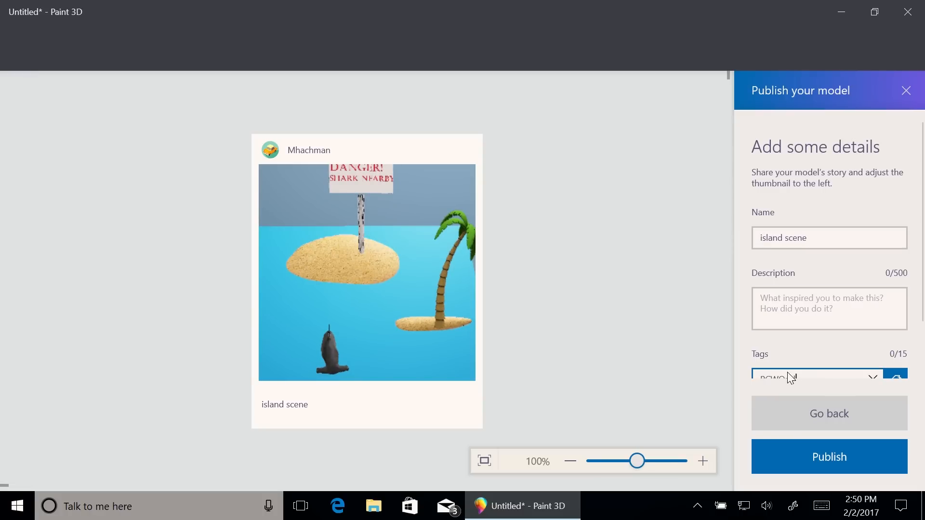
# Add the tag 'PCWOrld' to the model.
pyautogui.write('PCWOrld')
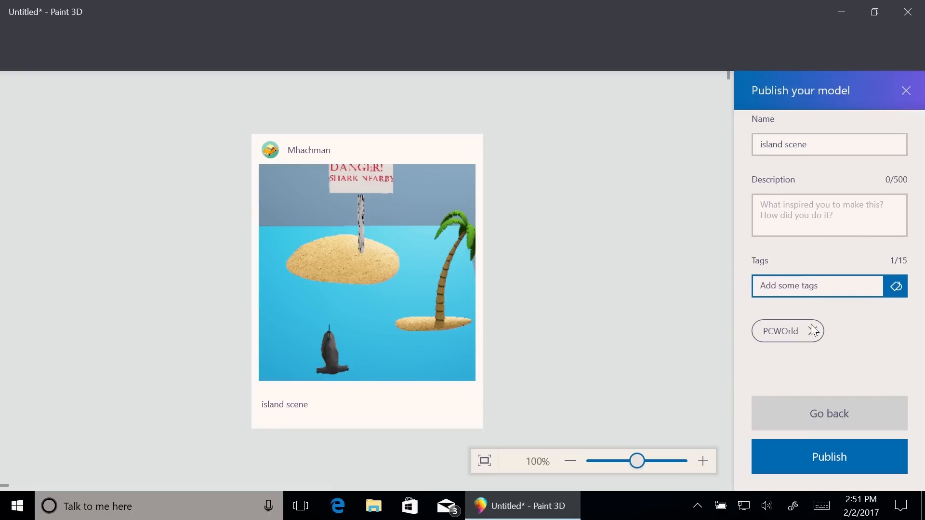
pyautogui.click(817, 286)
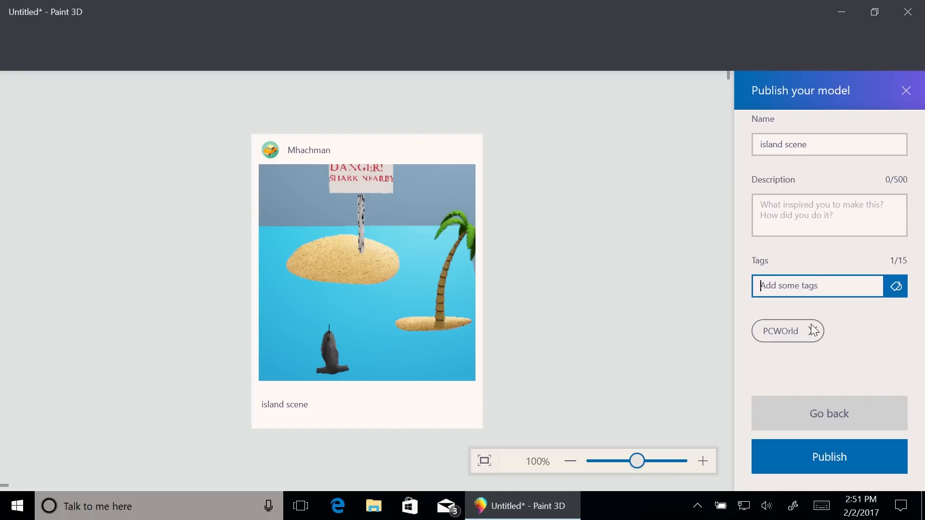